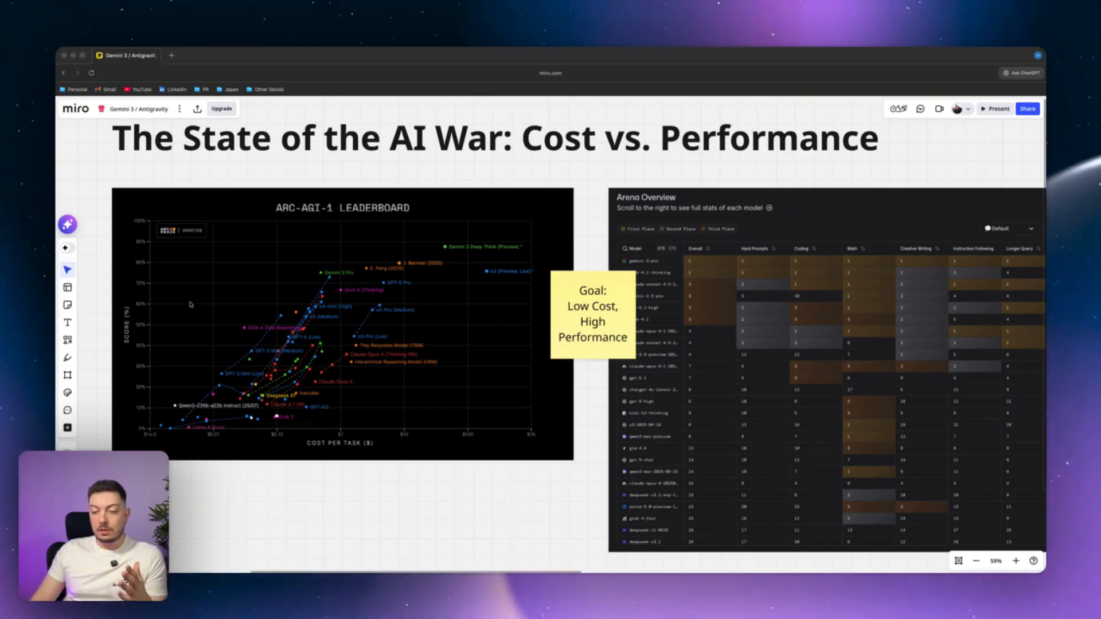
mouse_move(430, 448)
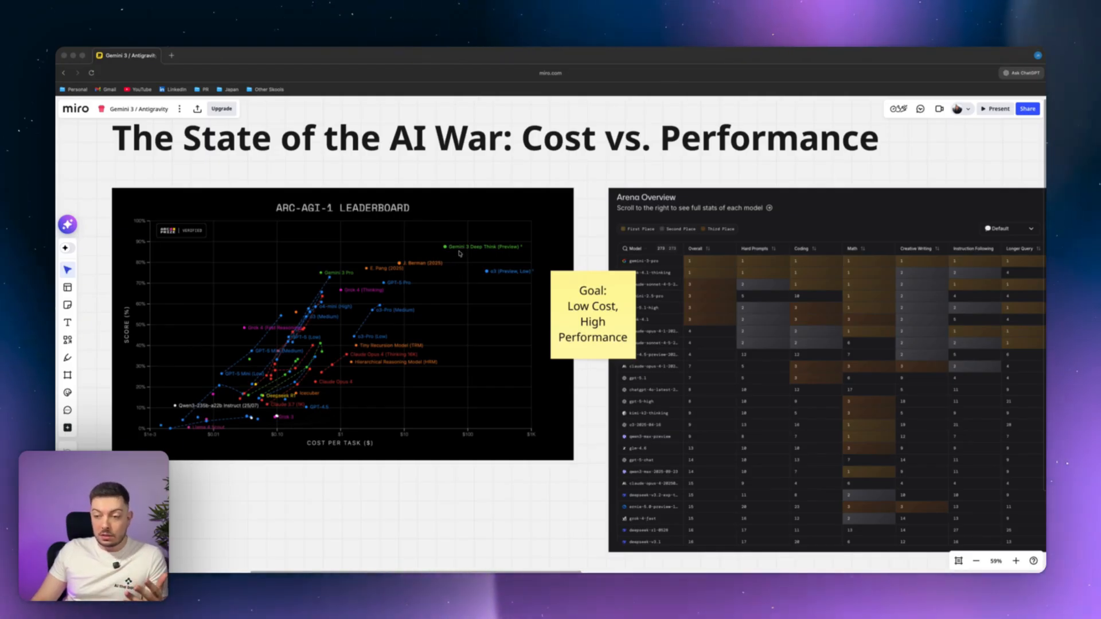
mouse_move(466, 280)
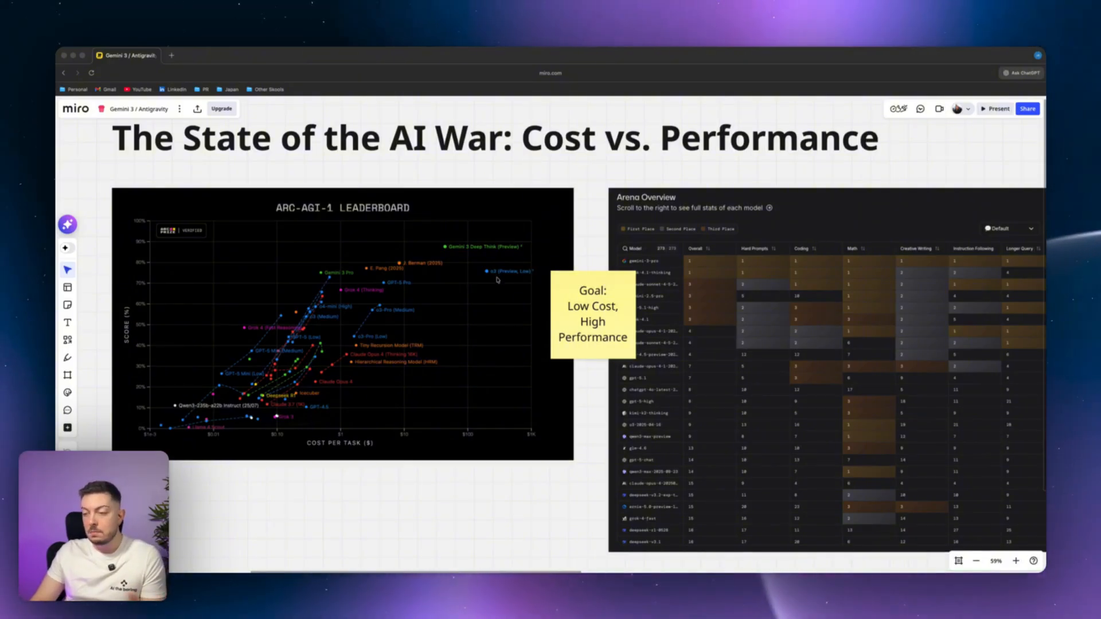
mouse_move(468, 275)
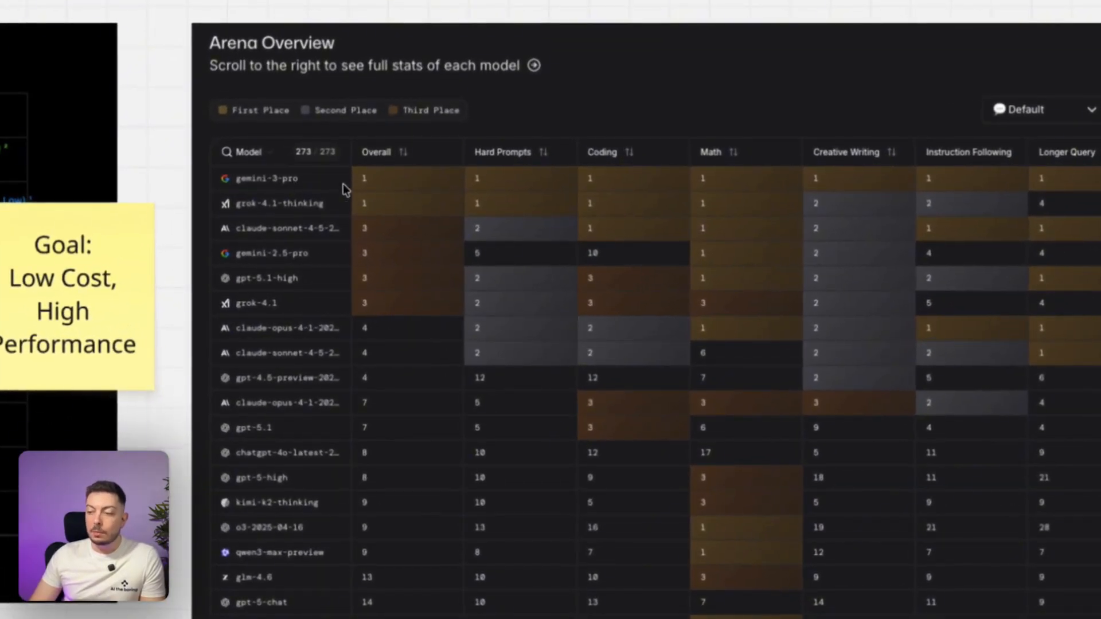
mouse_move(501, 175)
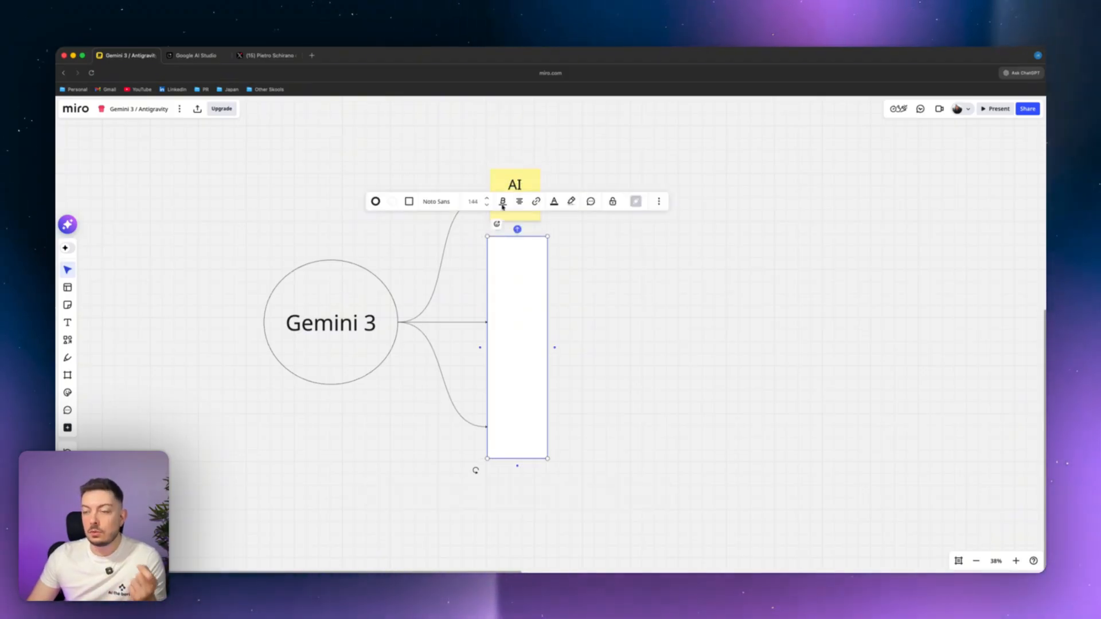
- Return to the Google AI Studio Build page and dismiss the Advanced settings panel
left_click(194, 55)
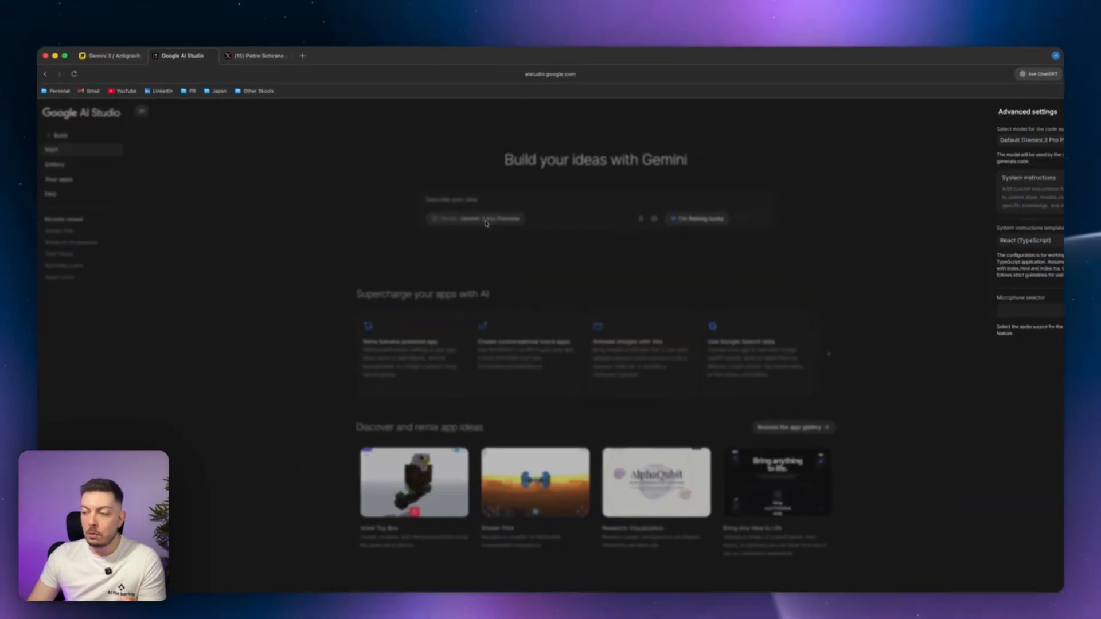
left_click(942, 139)
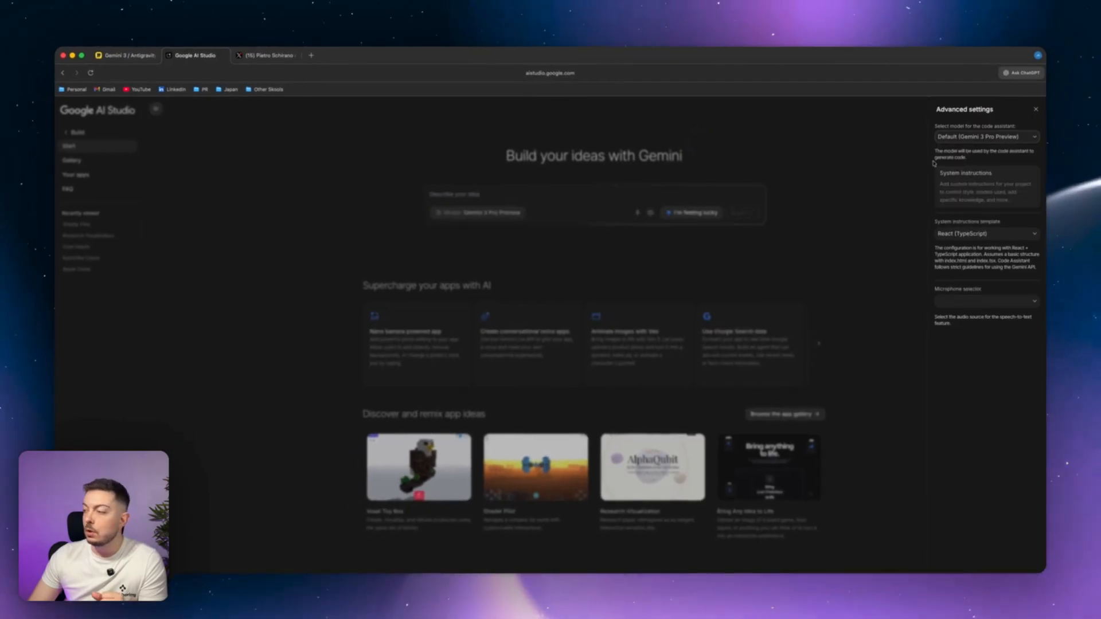
left_click(1035, 109)
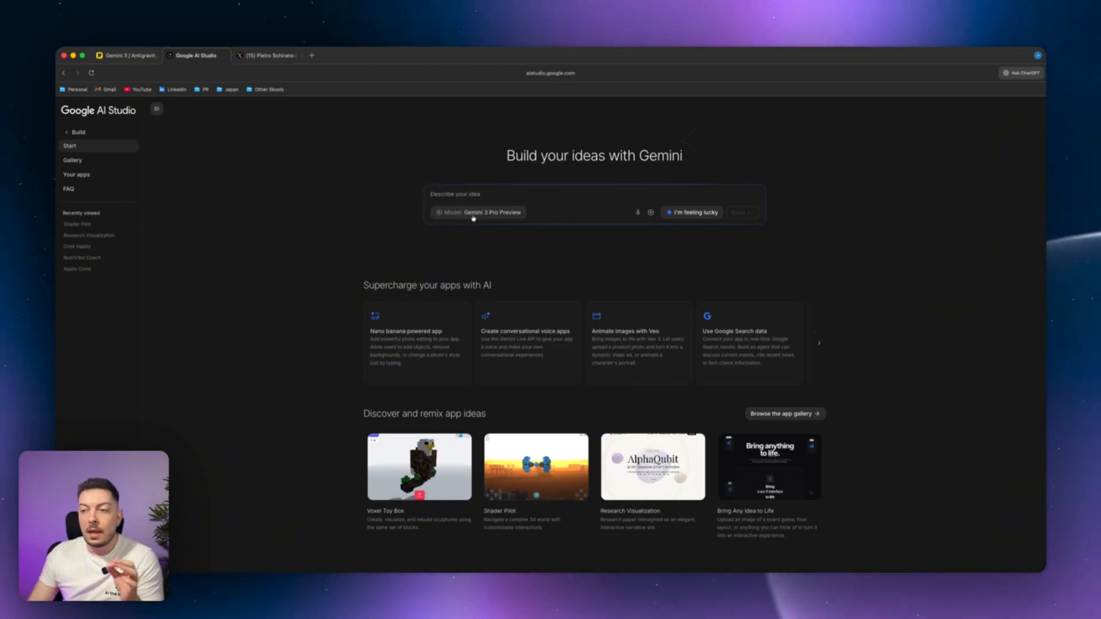
- Open the X post and pause, then resume, the 3D LEGO editor demo video
left_click(267, 56)
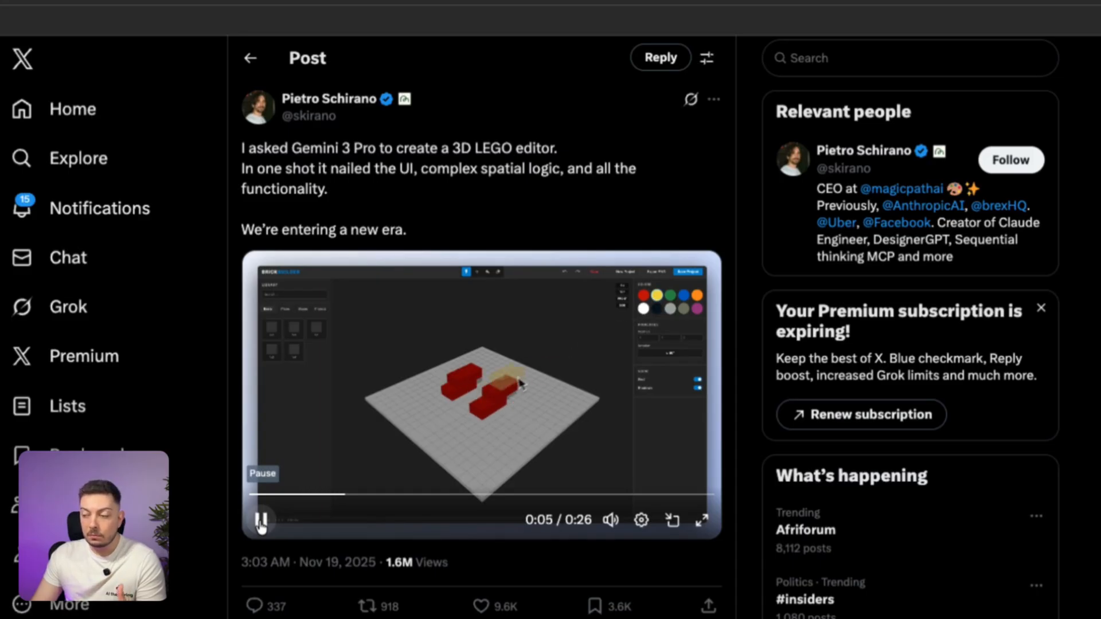
left_click(261, 521)
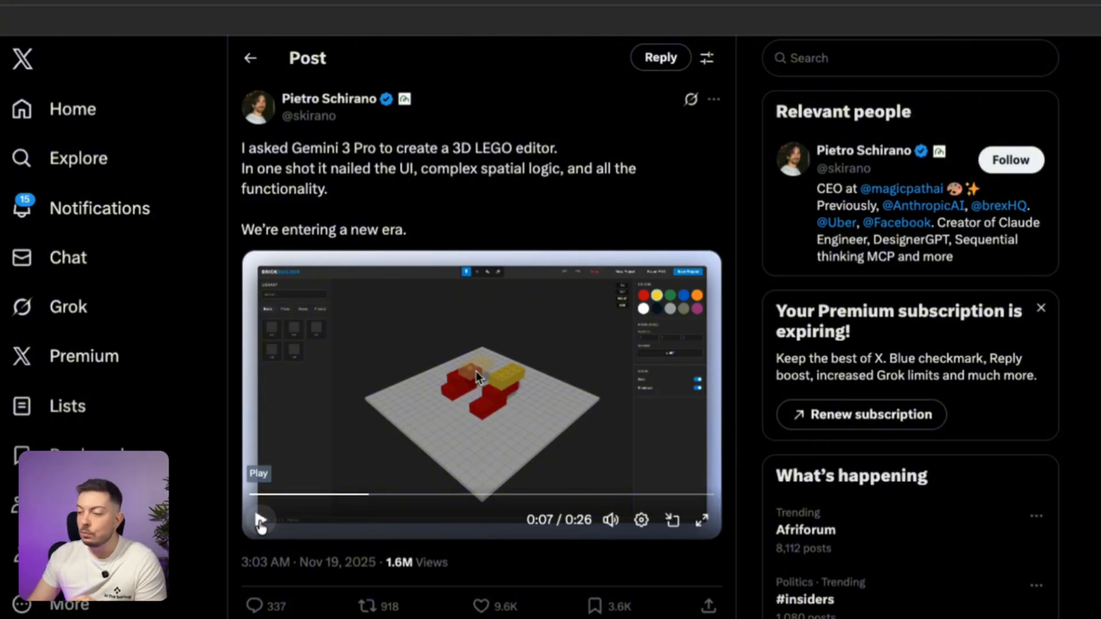
left_click(262, 523)
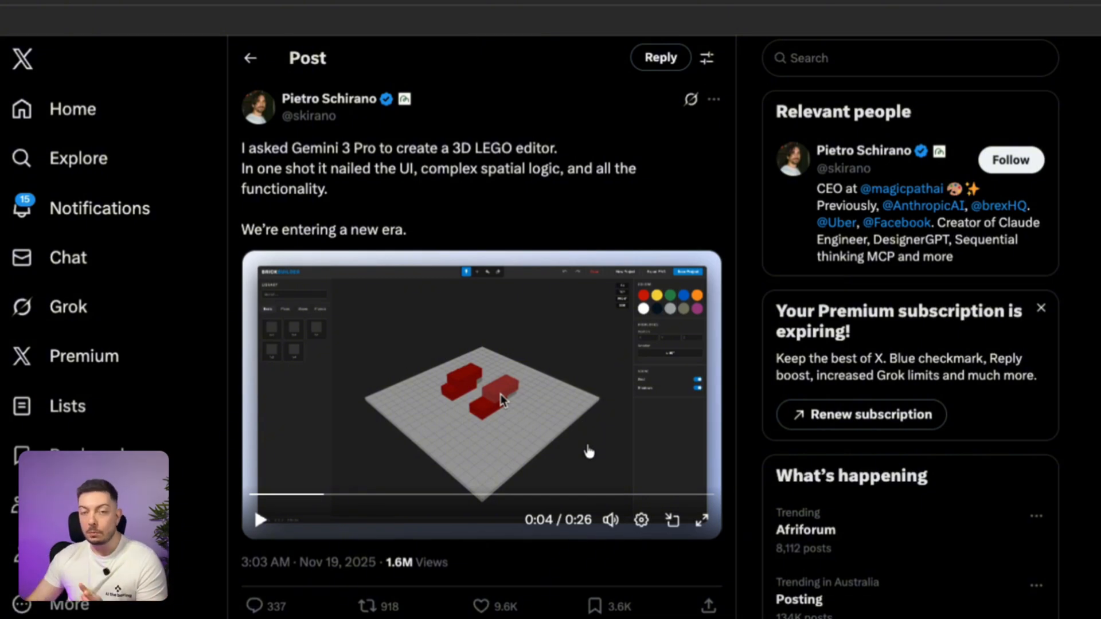
- Copy the author's 3D LEGO editor prompt from the replies and return to AI Studio
scroll("down", 3)
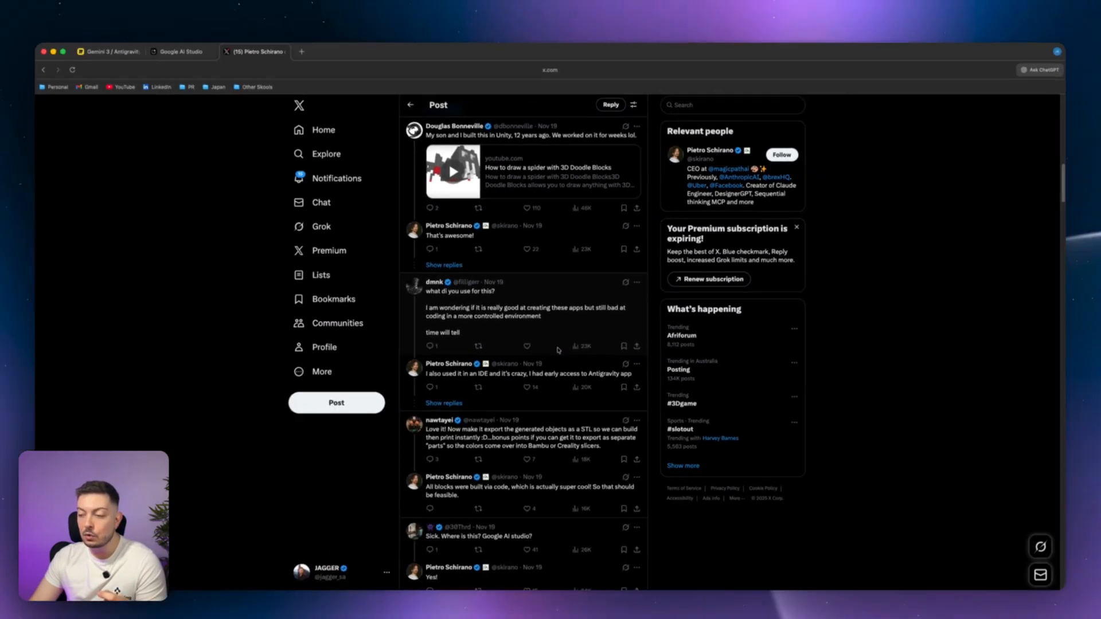
scroll("down", 3)
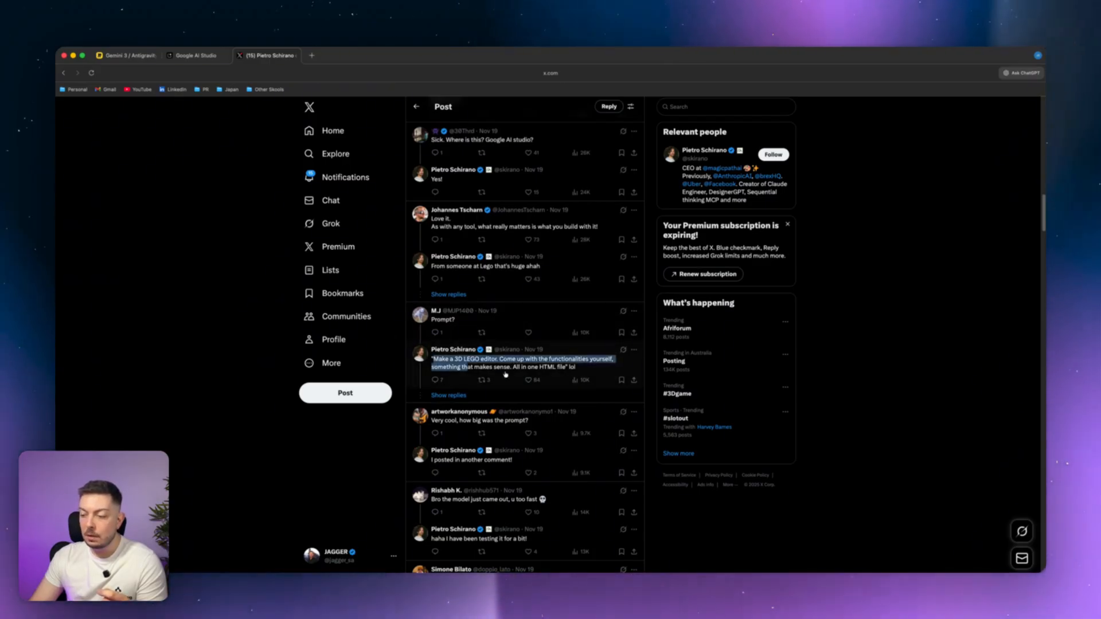
right_click(523, 368)
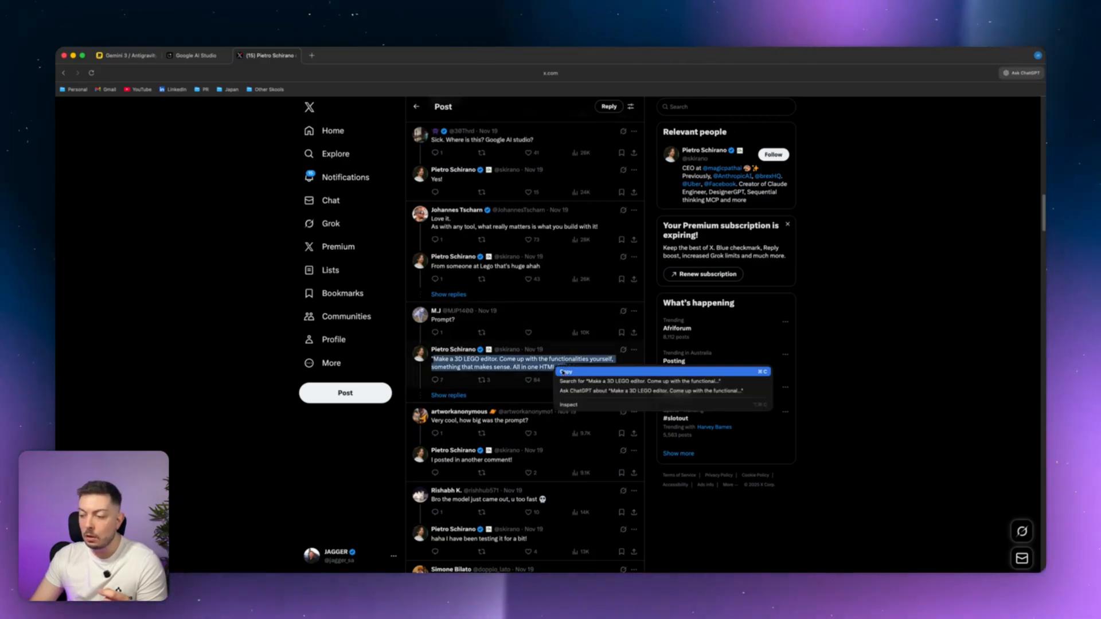
left_click(195, 55)
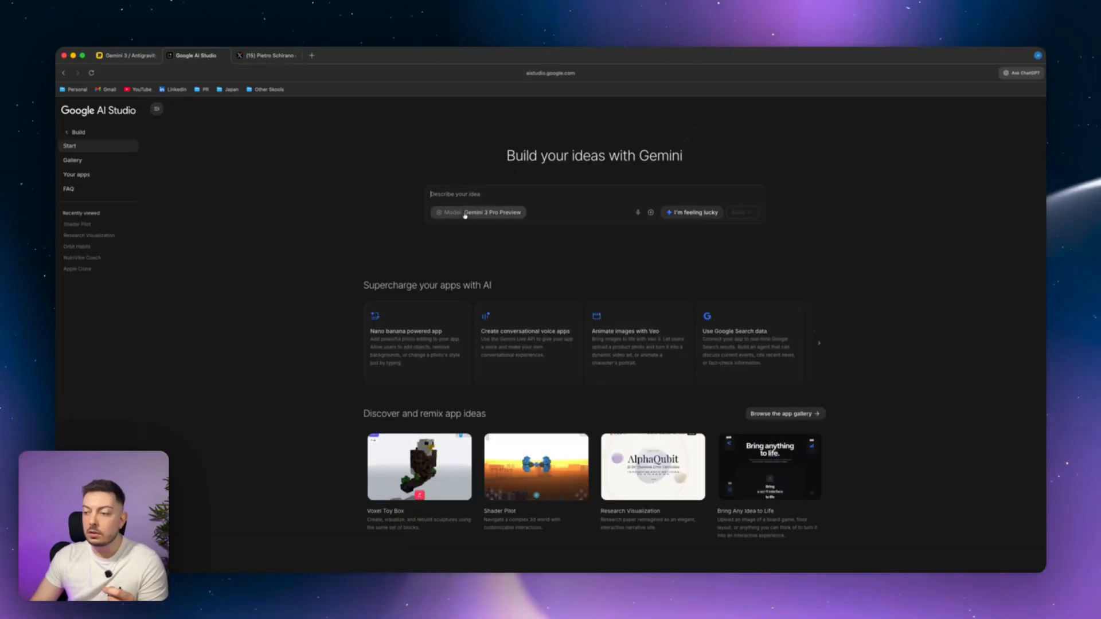
- Paste the 'Make a 3D LEGO editor…' single-HTML-file prompt into the idea box
type("Make a 3D LEGO editor. Come up with the functionalities yourself, something that makes sense. All in one HTML file")
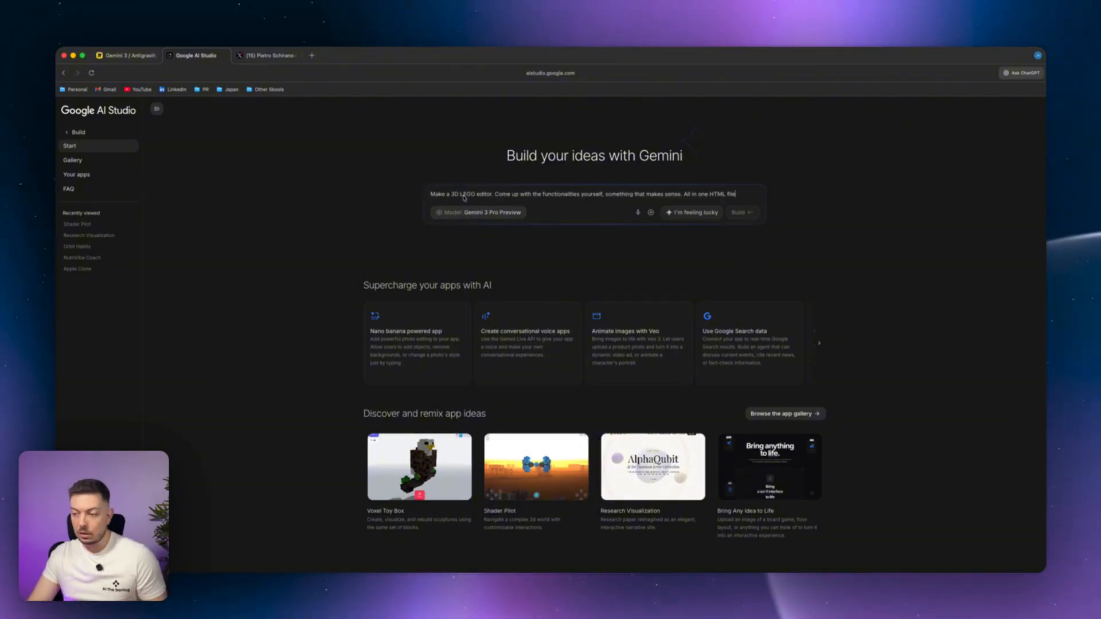
left_click(650, 212)
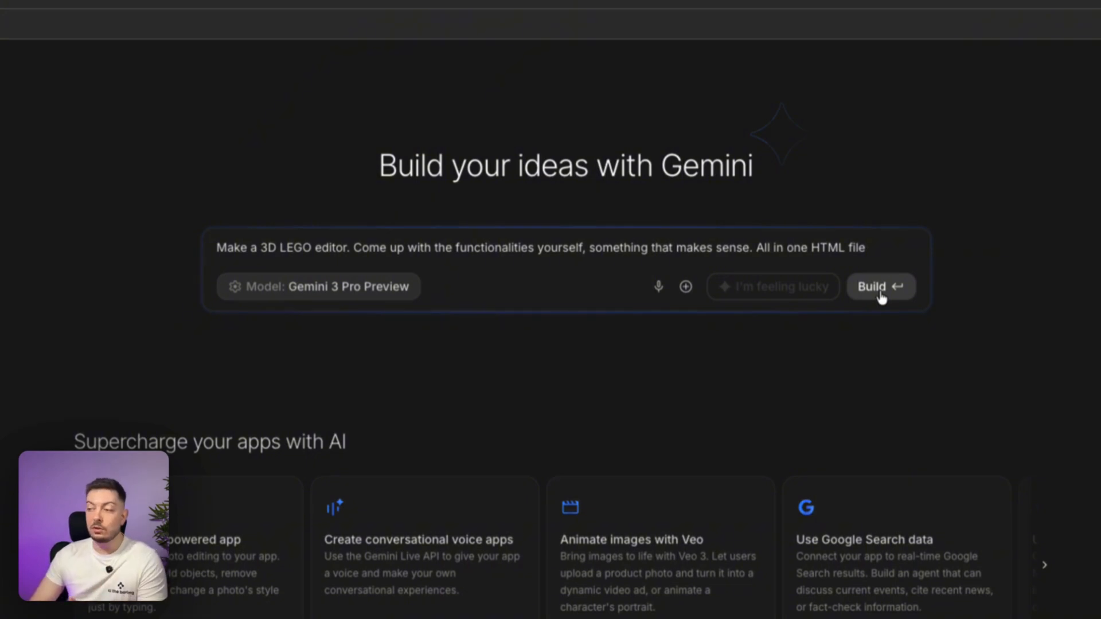
- Build the app, review BrickBuilder 3D's generated index.html, then view the running preview
left_click(881, 287)
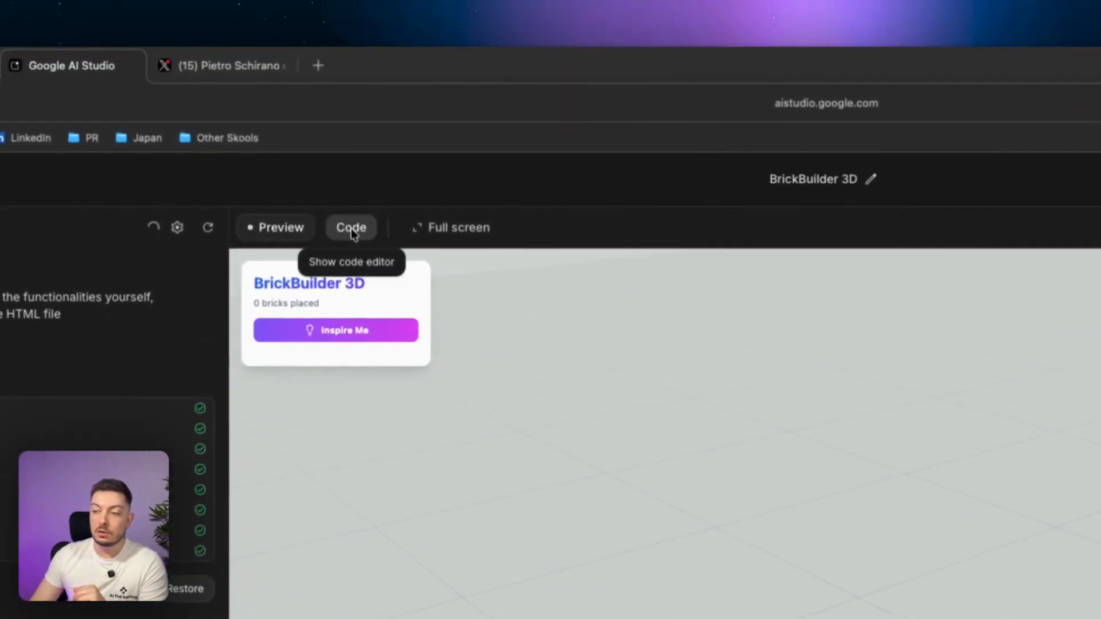
left_click(351, 228)
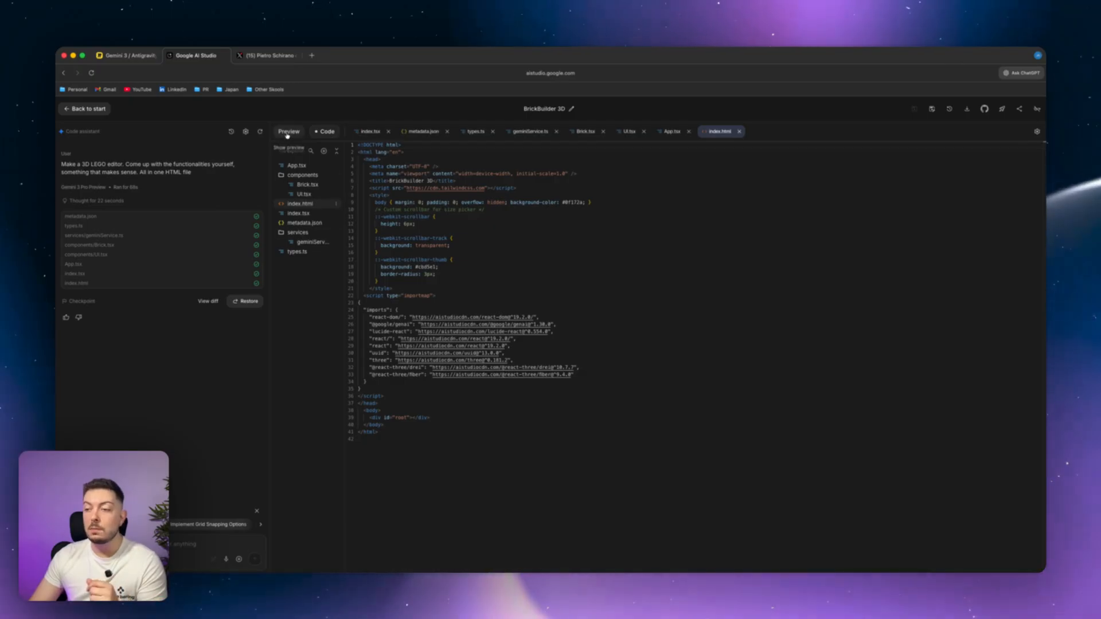
left_click(288, 131)
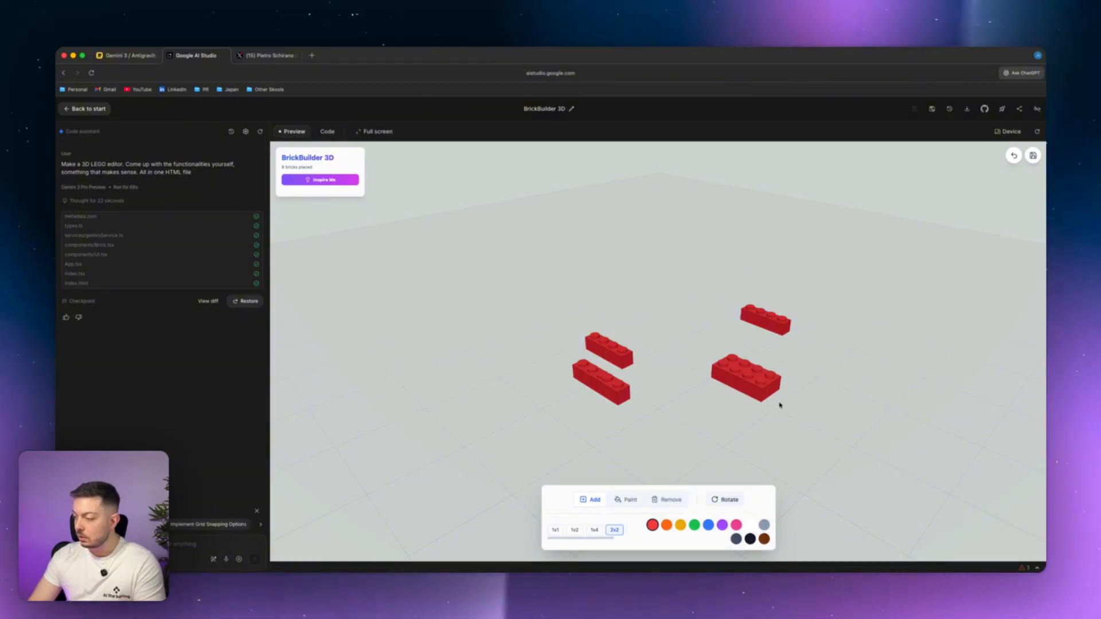
- Place red and yellow bricks on the BrickBuilder 3D grid into taller stacks
left_click(783, 386)
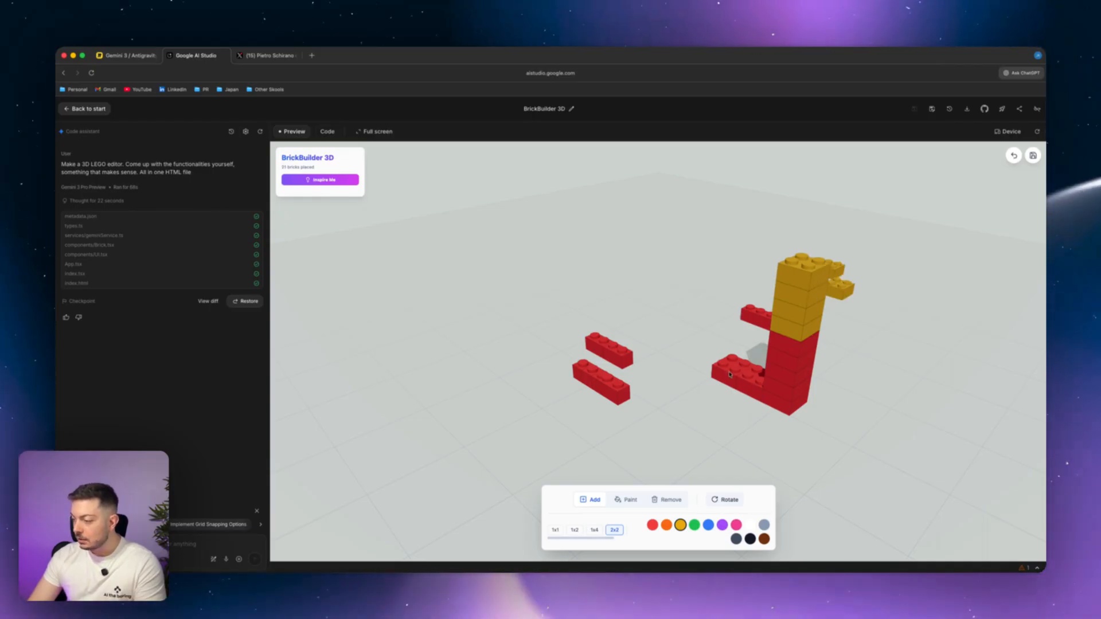
left_click(731, 375)
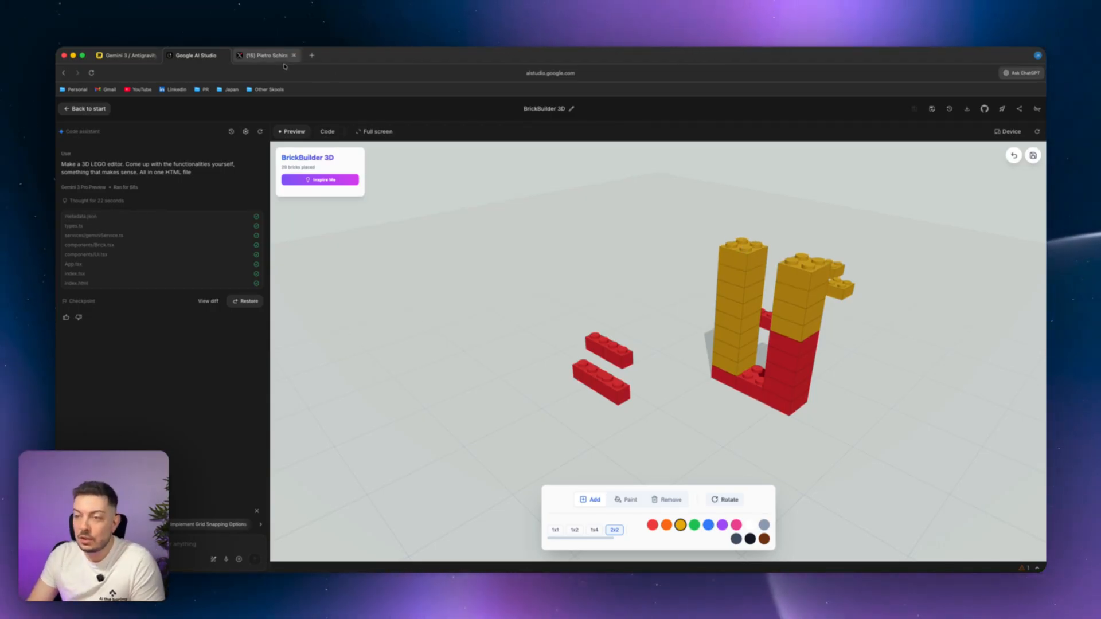
- Play the 3D Doodle Blocks spider video in the X replies, then return to AI Studio
left_click(262, 55)
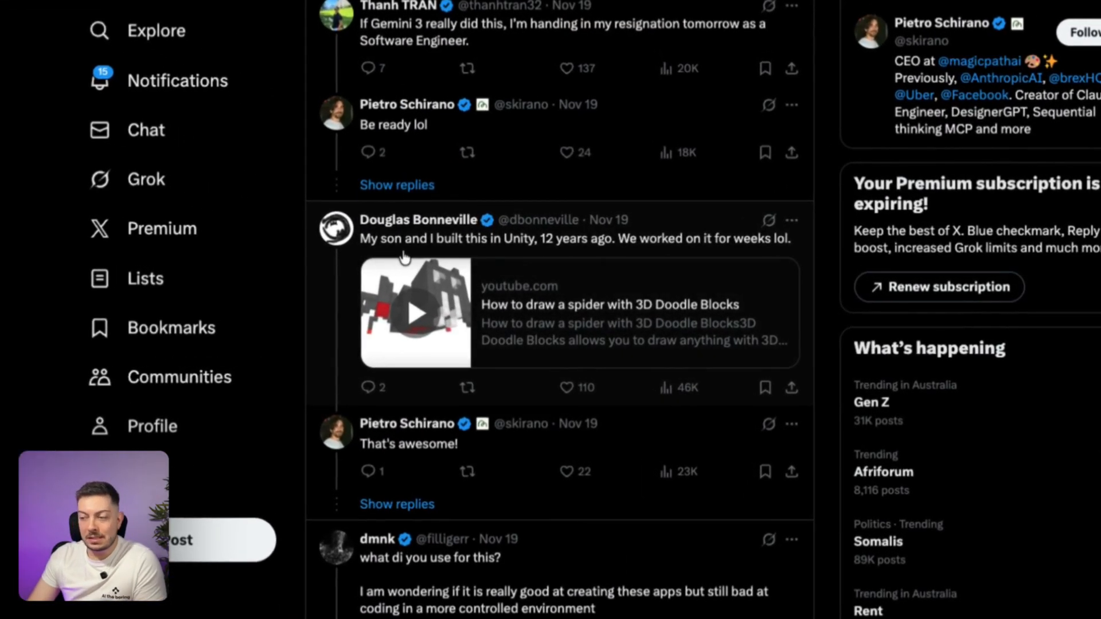
mouse_move(604, 259)
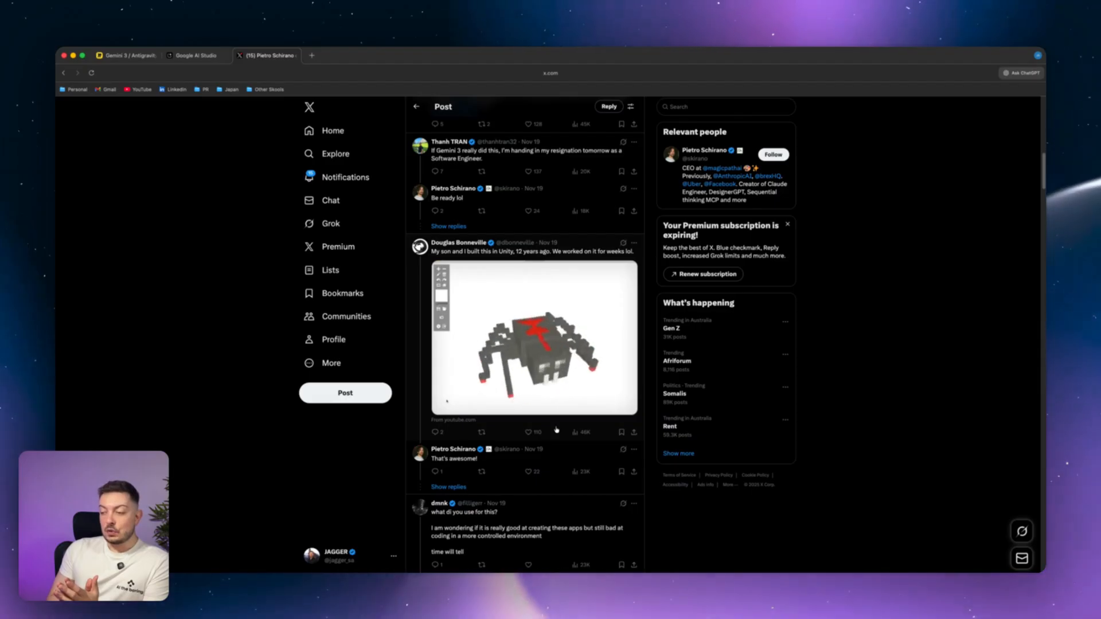
left_click(533, 336)
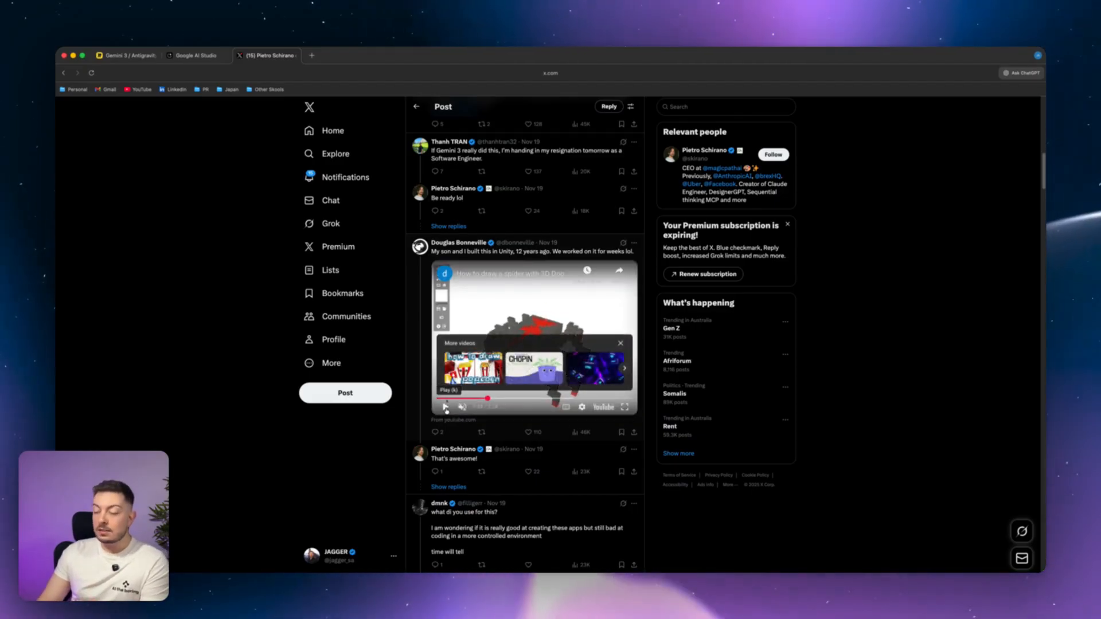
left_click(195, 55)
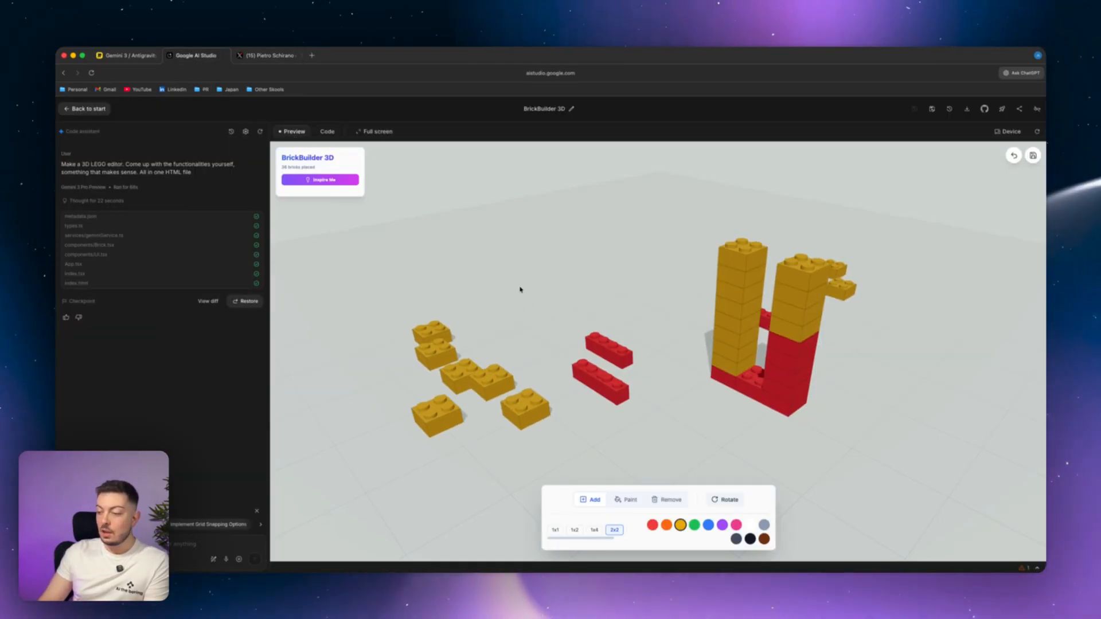
- Add more yellow bricks to the ground and get Inspire Me's flying taco truck idea
left_click(520, 289)
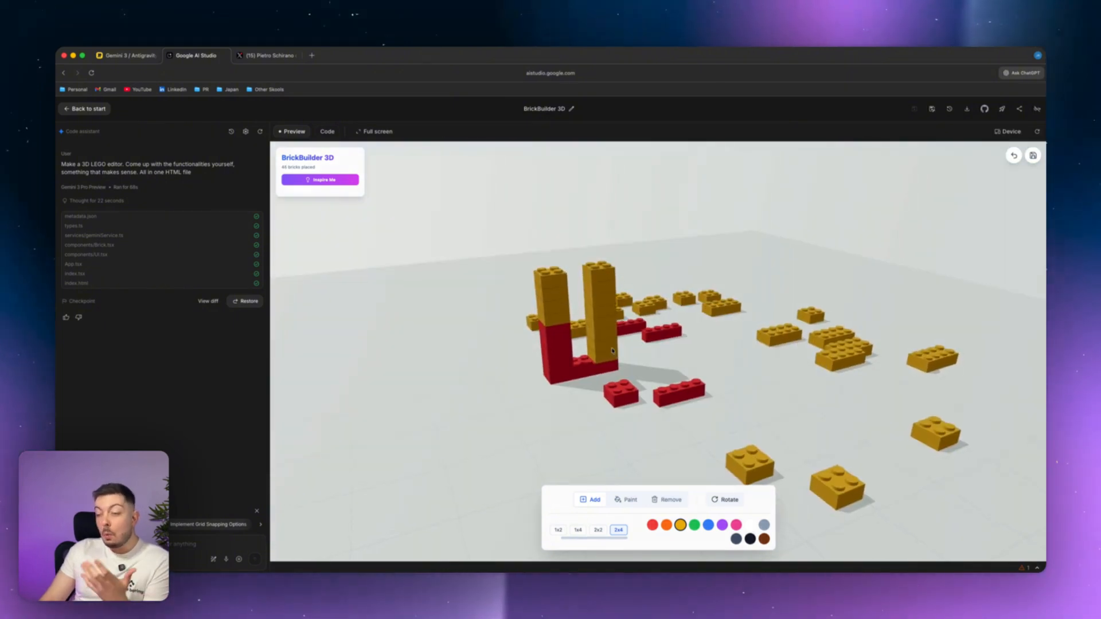
mouse_move(423, 250)
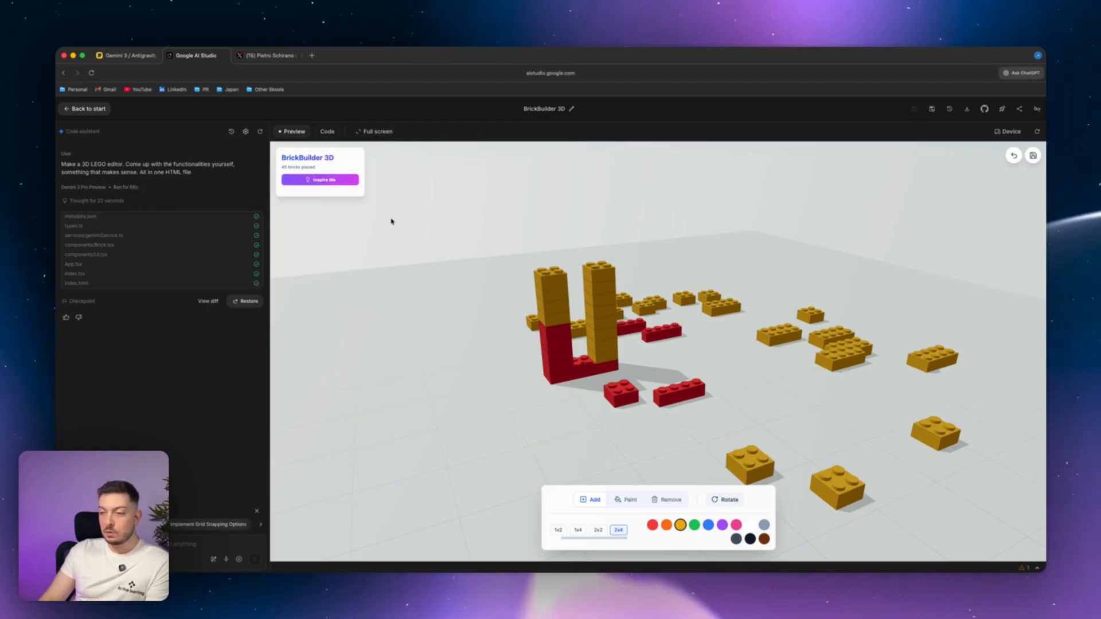
left_click(320, 179)
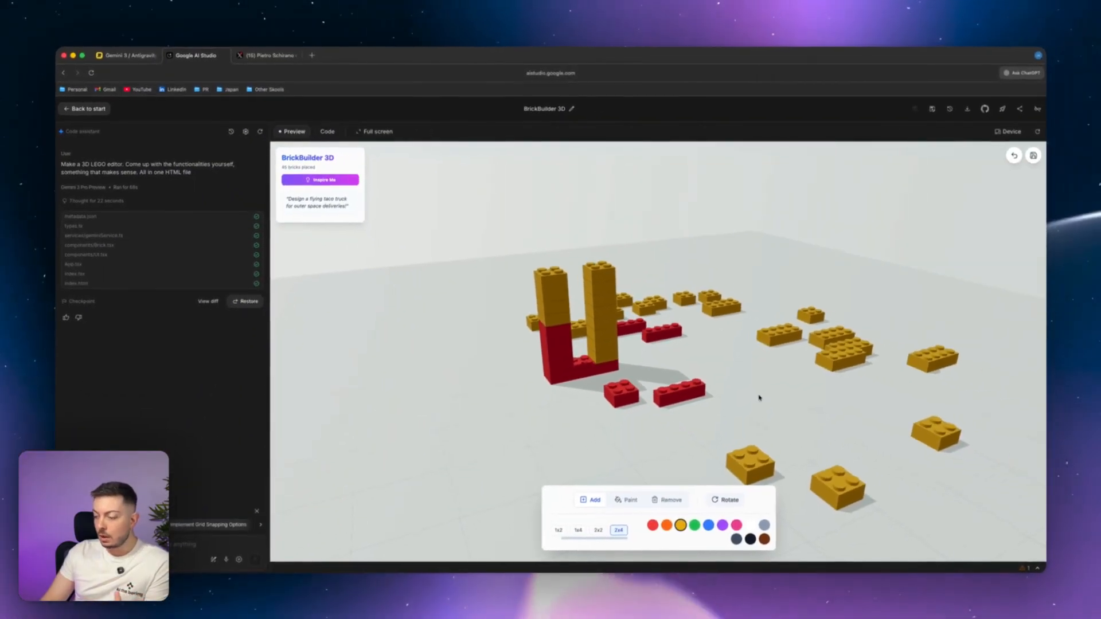
- Select the Paint tool and the pink swatch in BrickBuilder 3D
left_click(672, 500)
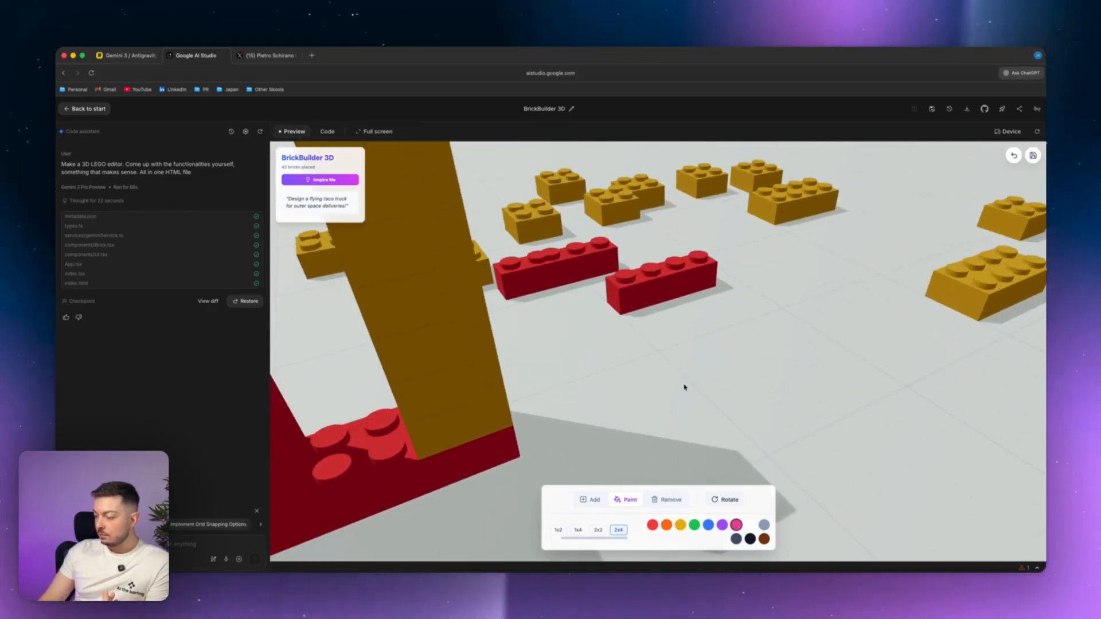
left_click(724, 500)
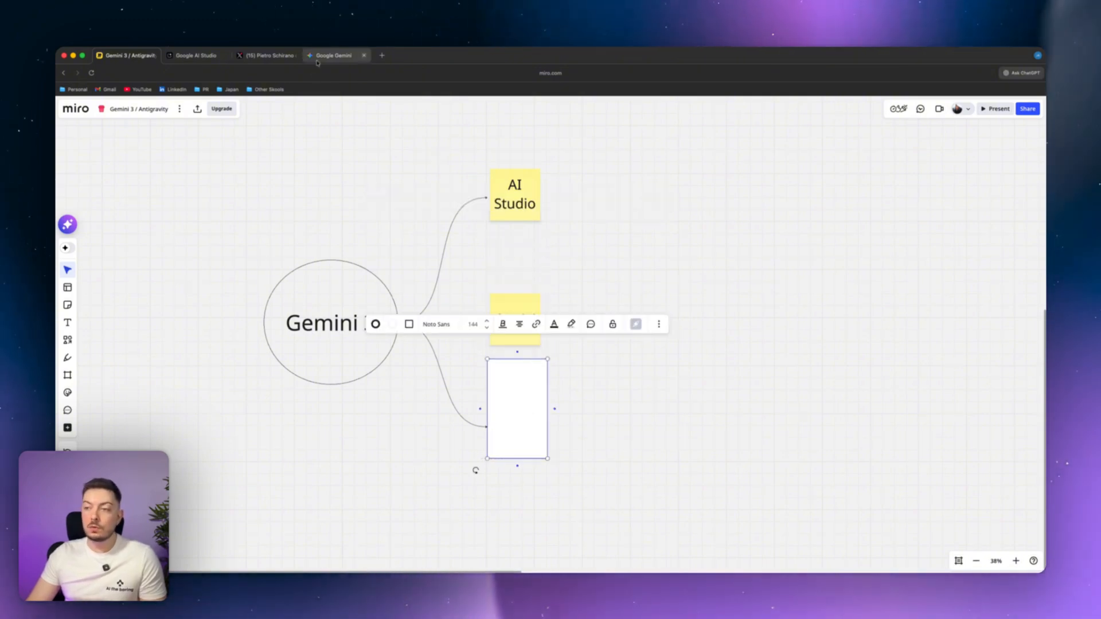
- Move from the Miro Gemini mind map to the Google Gemini chat tab
left_click(332, 55)
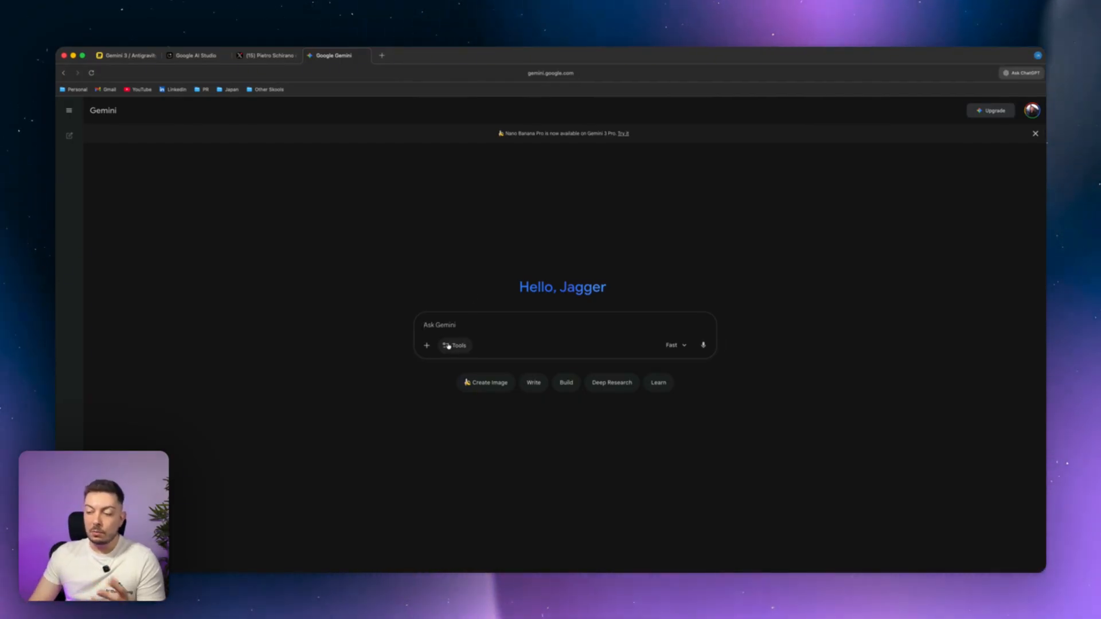
- Ask Gemini to educationally explain Gemini 3's real capabilities, using Thinking with 3 Pro
left_click(454, 345)
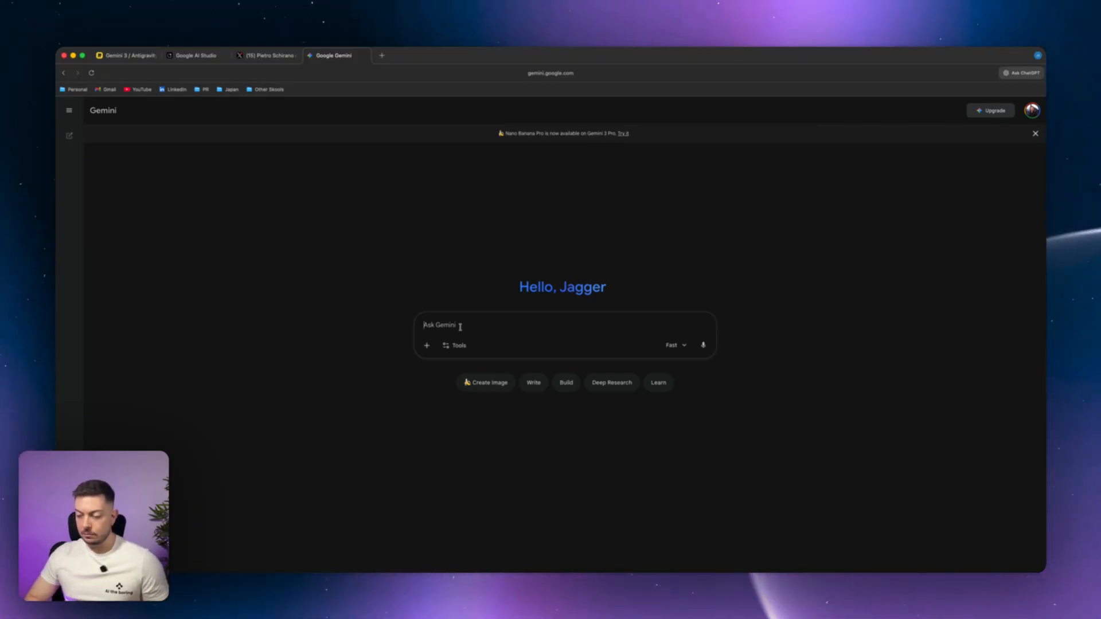
type("Can you please explain the real capabilities of Gemini 3 to me in a nice educational way, keeping it simple and concise?")
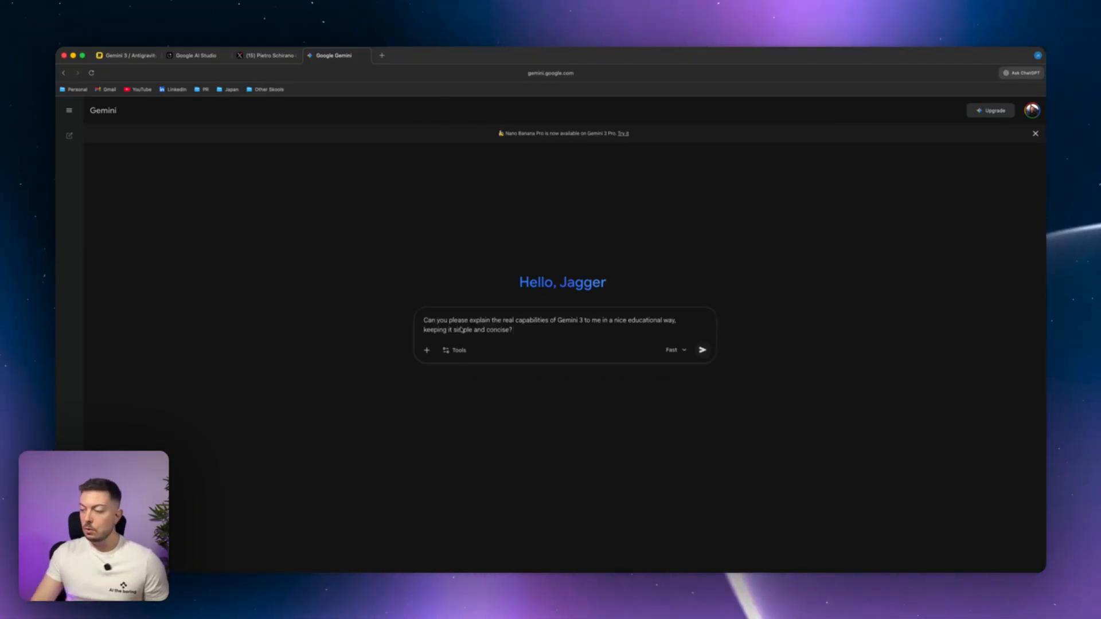
left_click(675, 350)
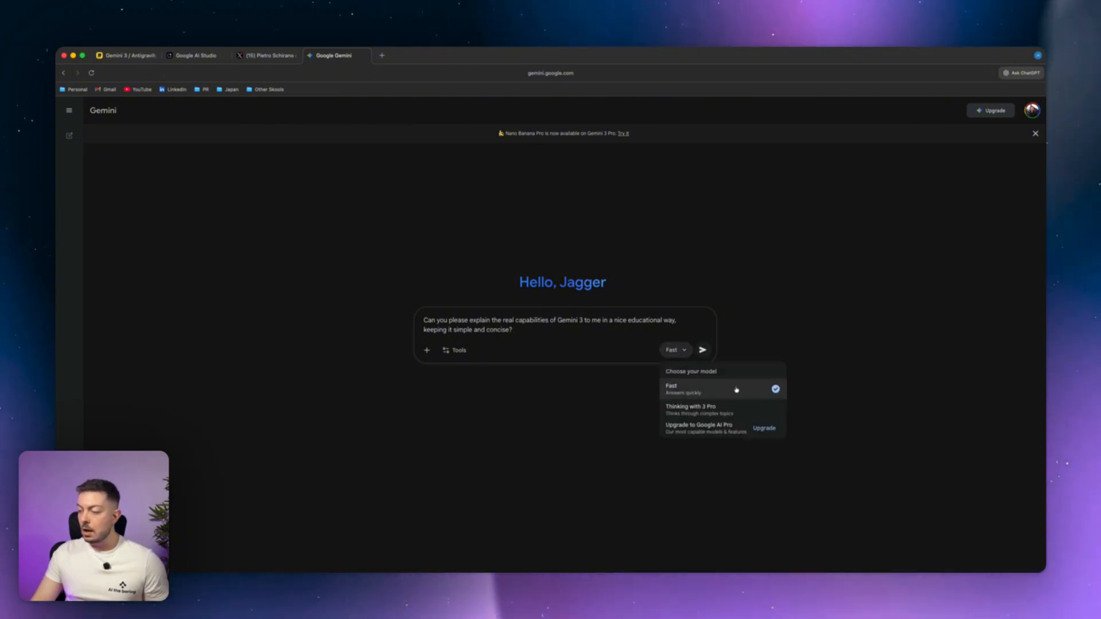
mouse_move(697, 412)
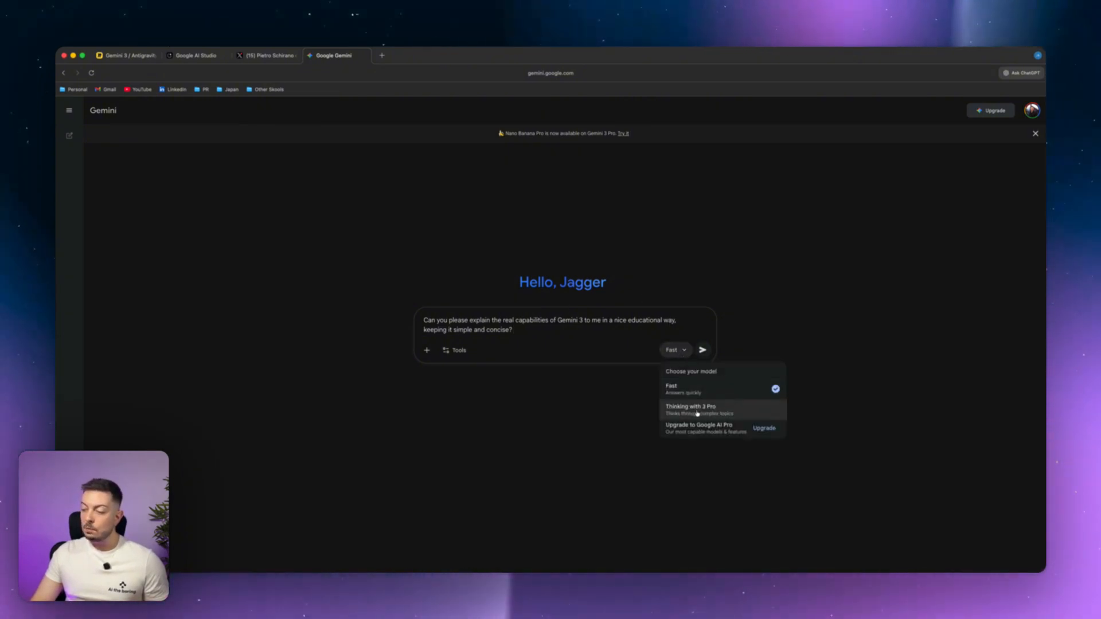
left_click(691, 408)
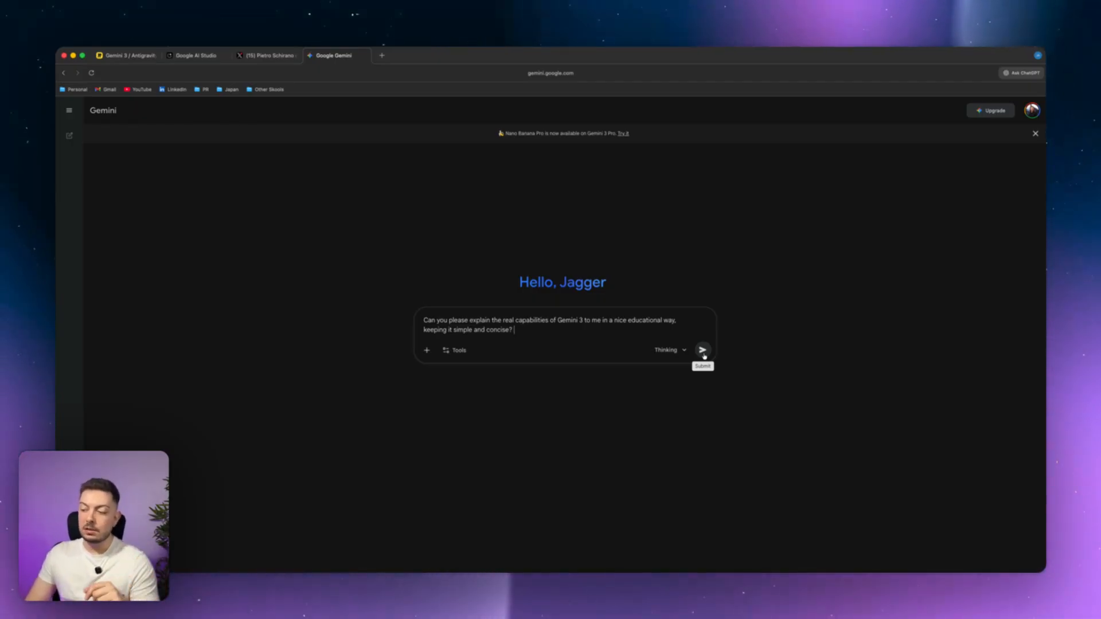
- Send the Gemini 3 question and read the answer down to its summary table
left_click(703, 350)
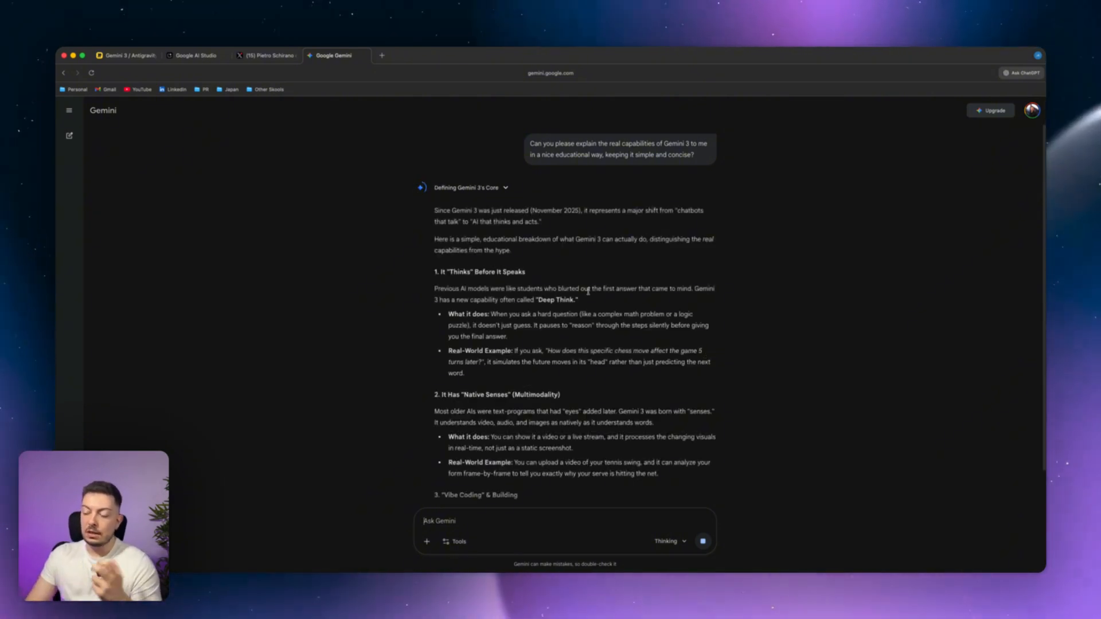
scroll("down", 3)
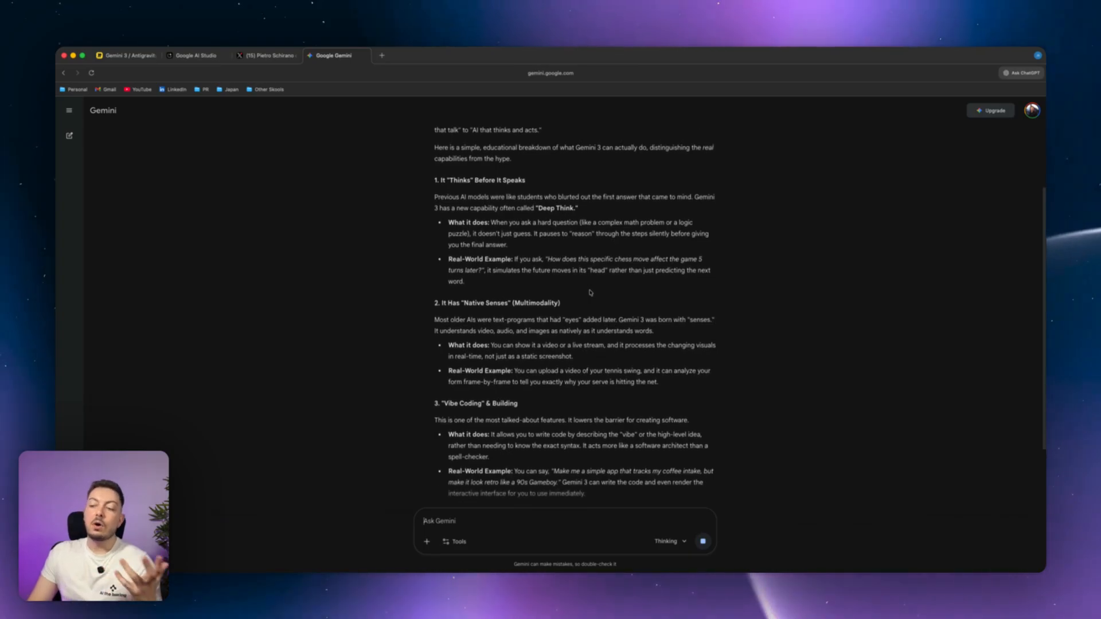
scroll("down", 3)
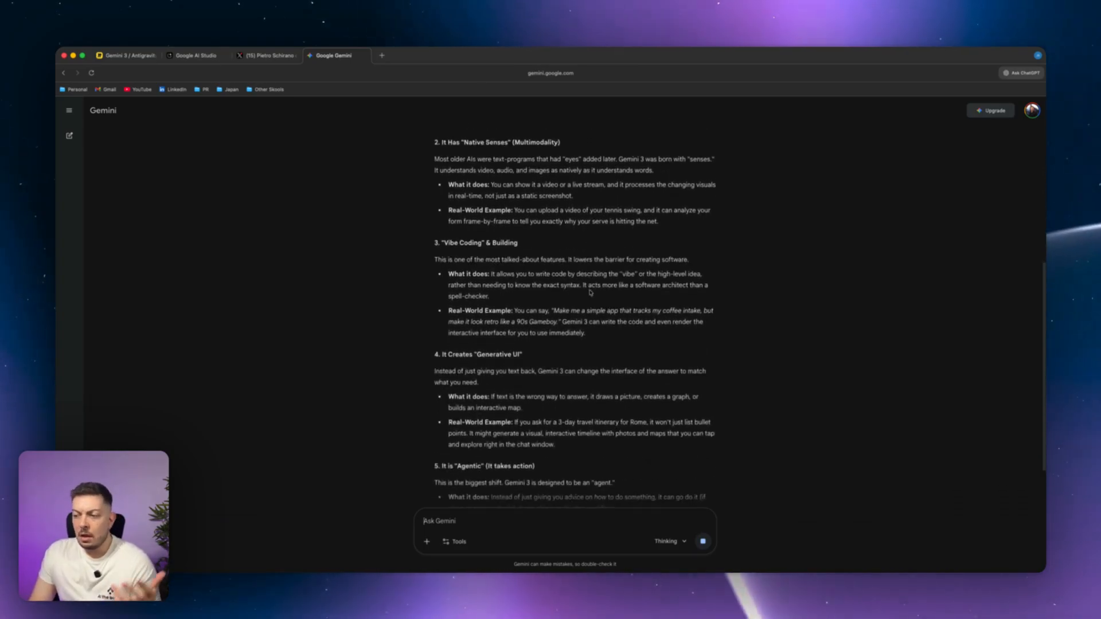
scroll("down", 3)
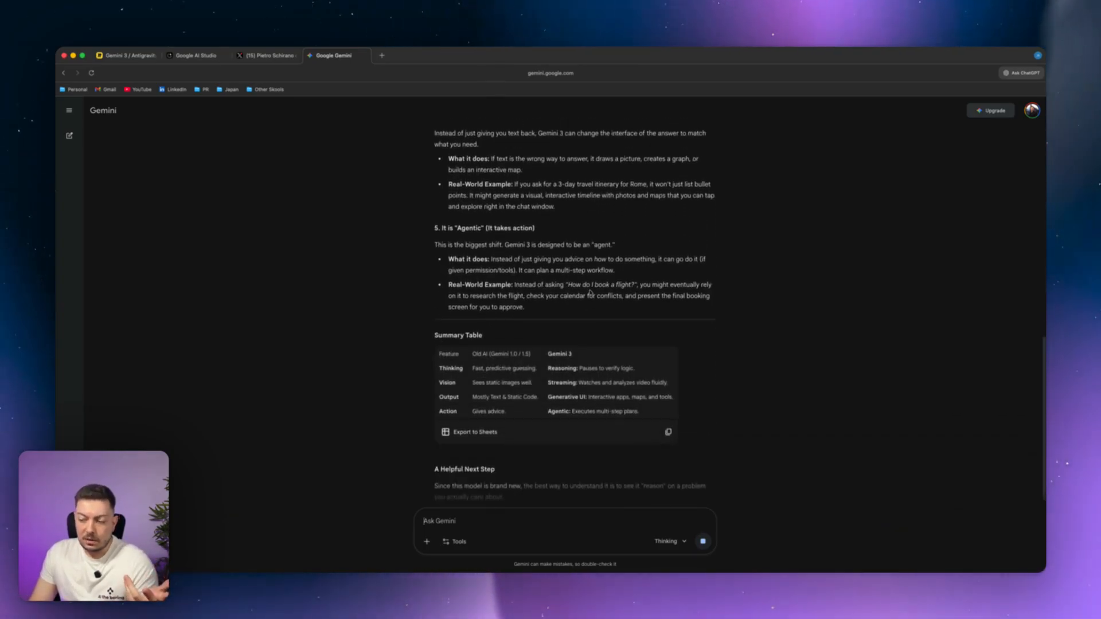
scroll("down", 3)
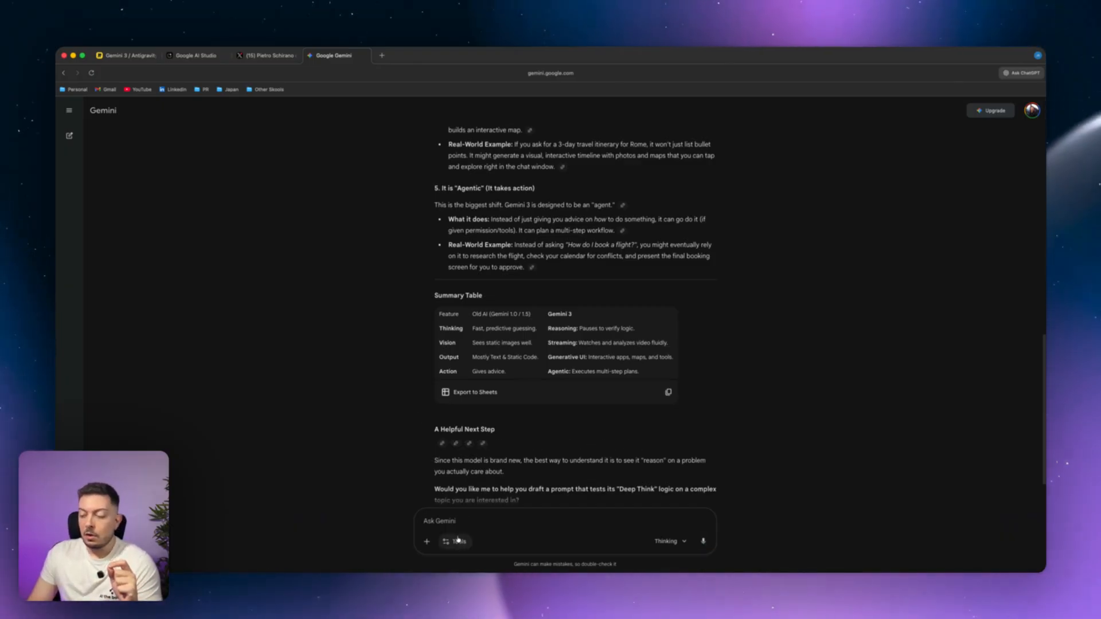
- With the Canvas tool on, ask 'Can you take all this information and put it into a canvas for me?'
left_click(455, 542)
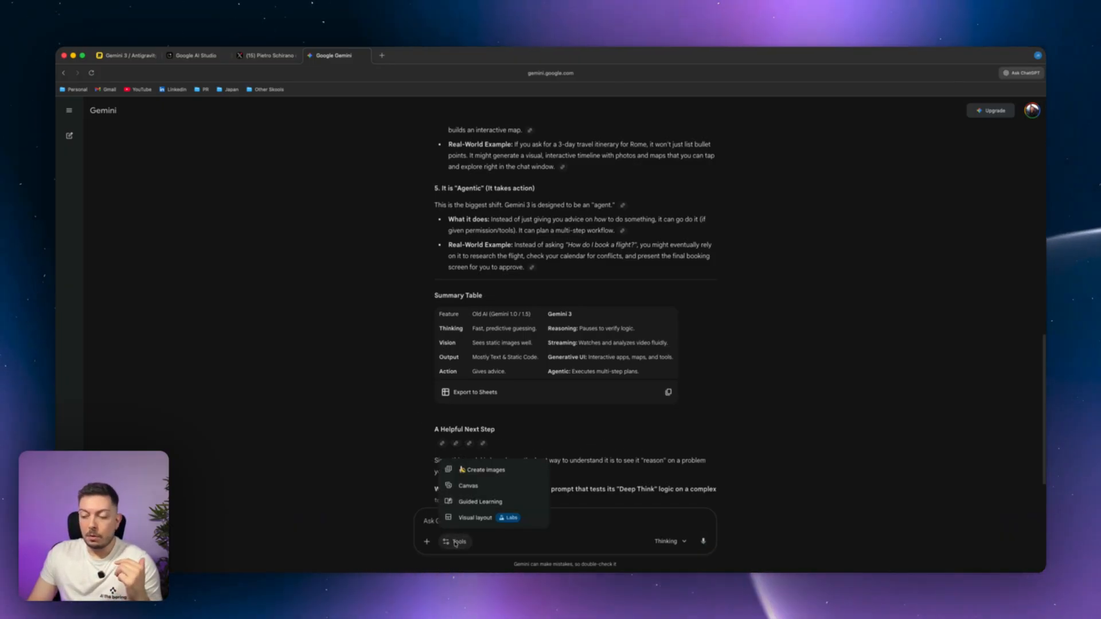
left_click(468, 486)
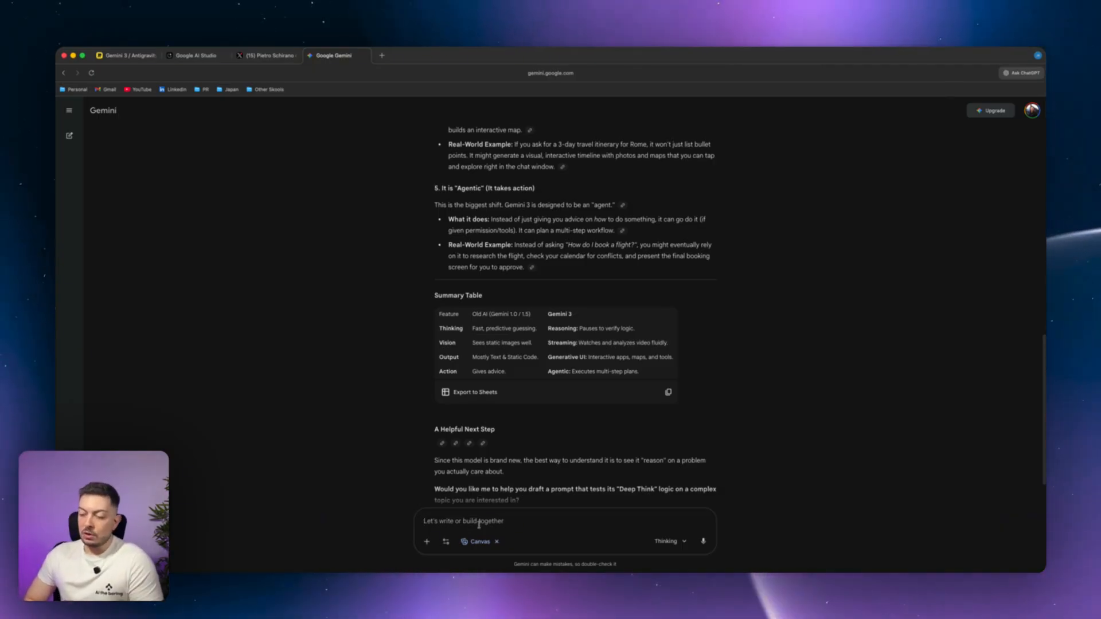
type("Can you take all this information and put it into a canvas for me?")
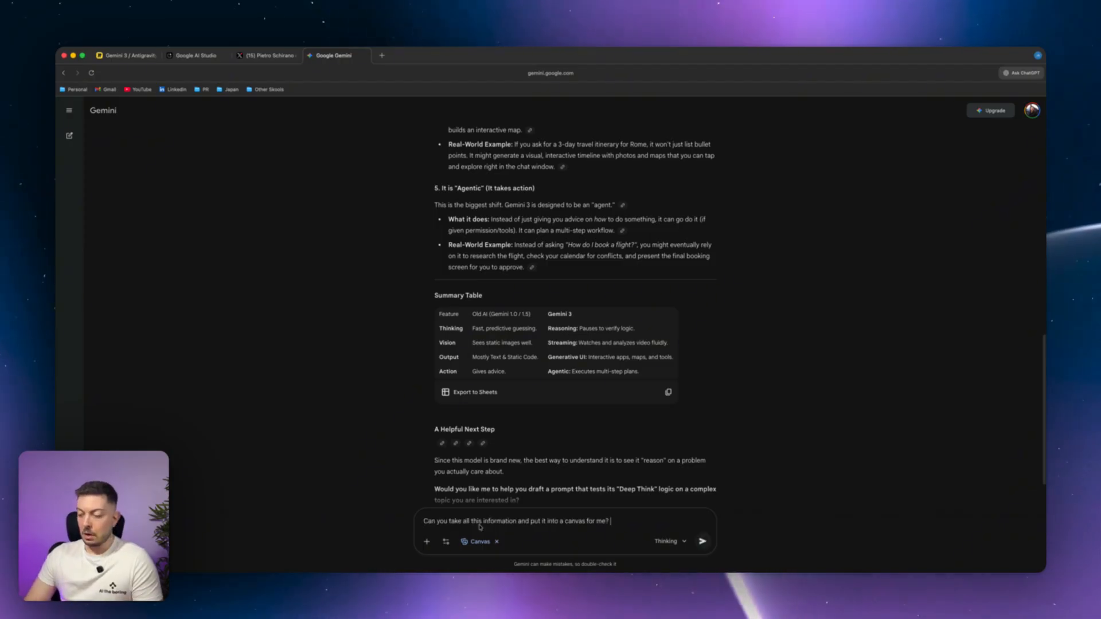
left_click(705, 541)
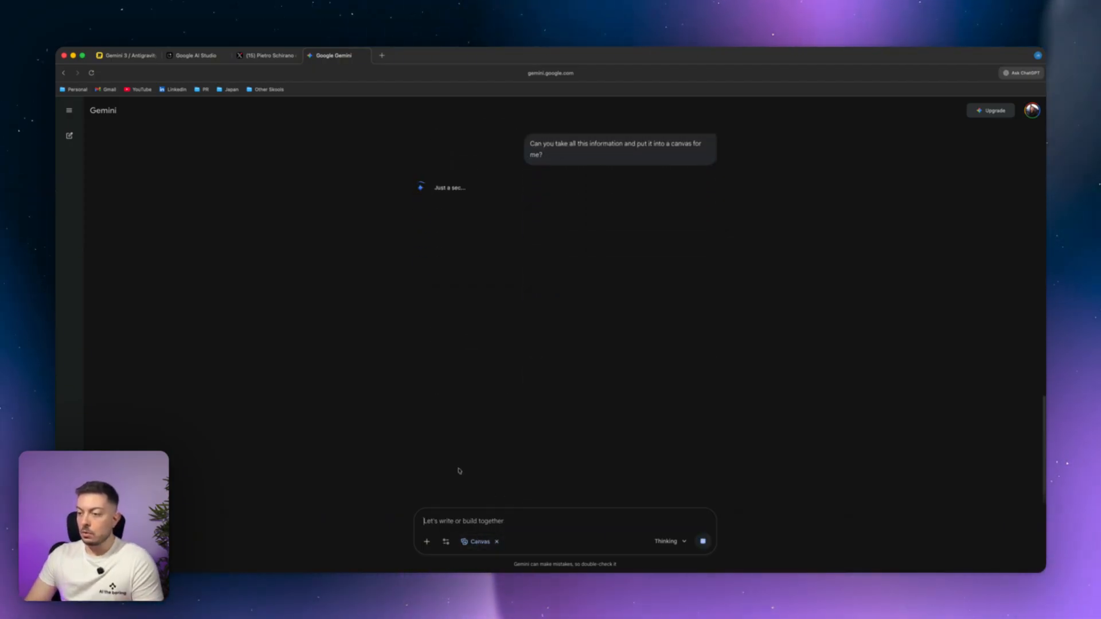
mouse_move(441, 471)
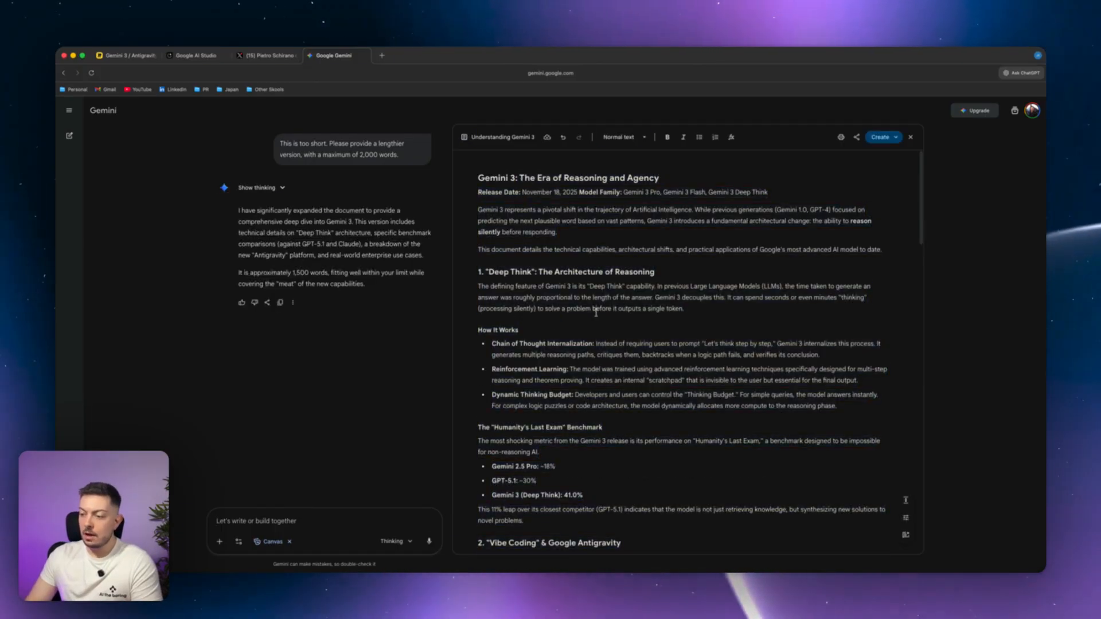
- Bold 'Gemini 3' in the canvas opening paragraph and show the Create/share export options
scroll("down", 3)
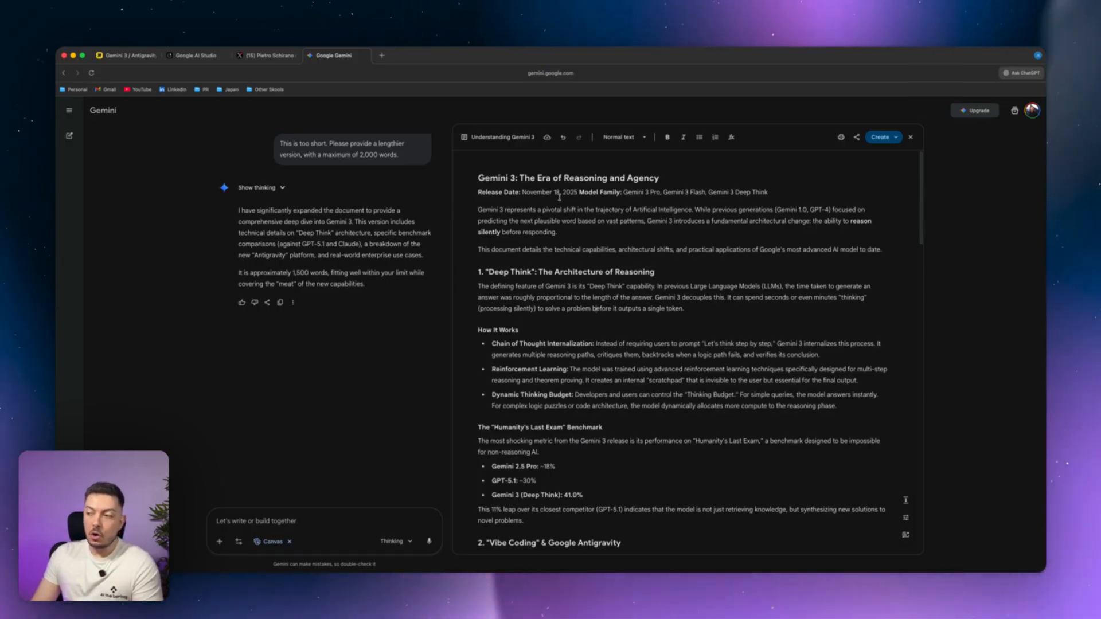
left_click(644, 137)
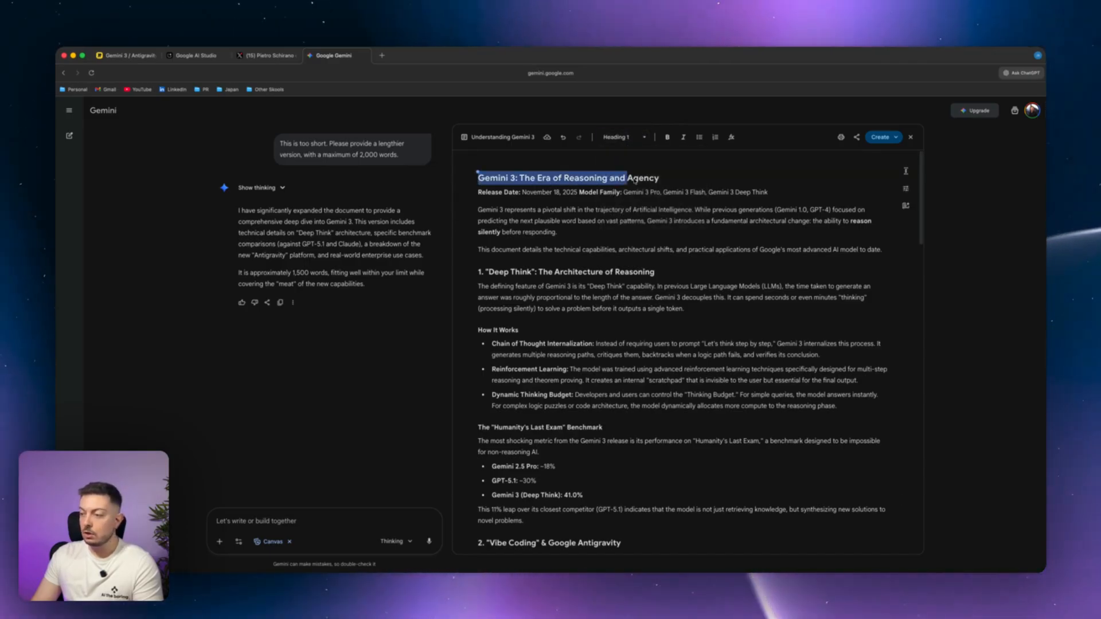
left_click(620, 137)
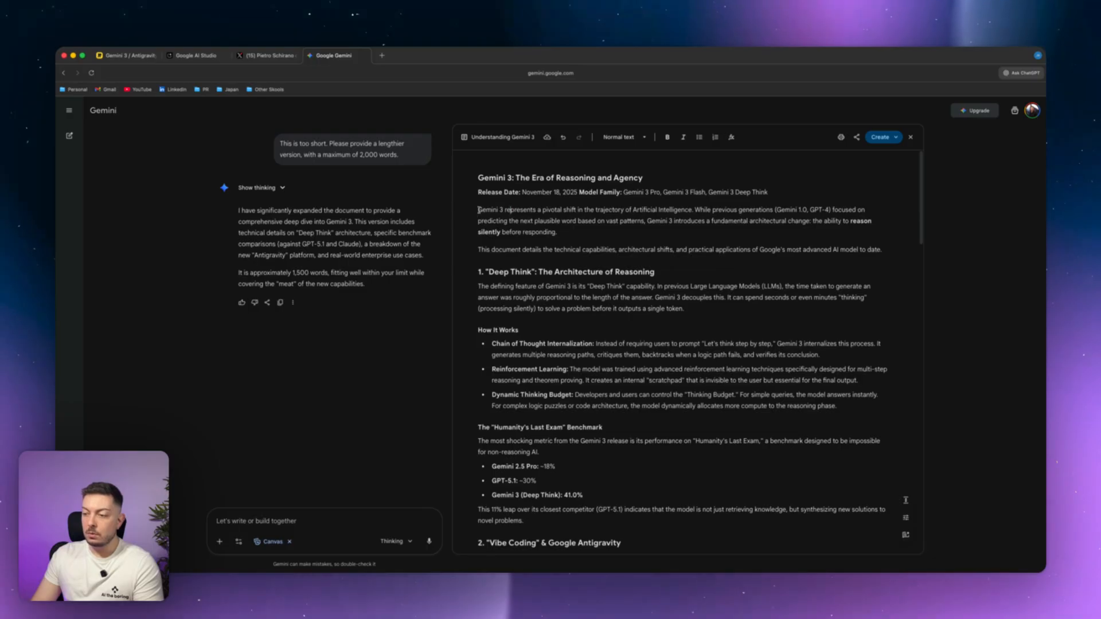
double_click(490, 210)
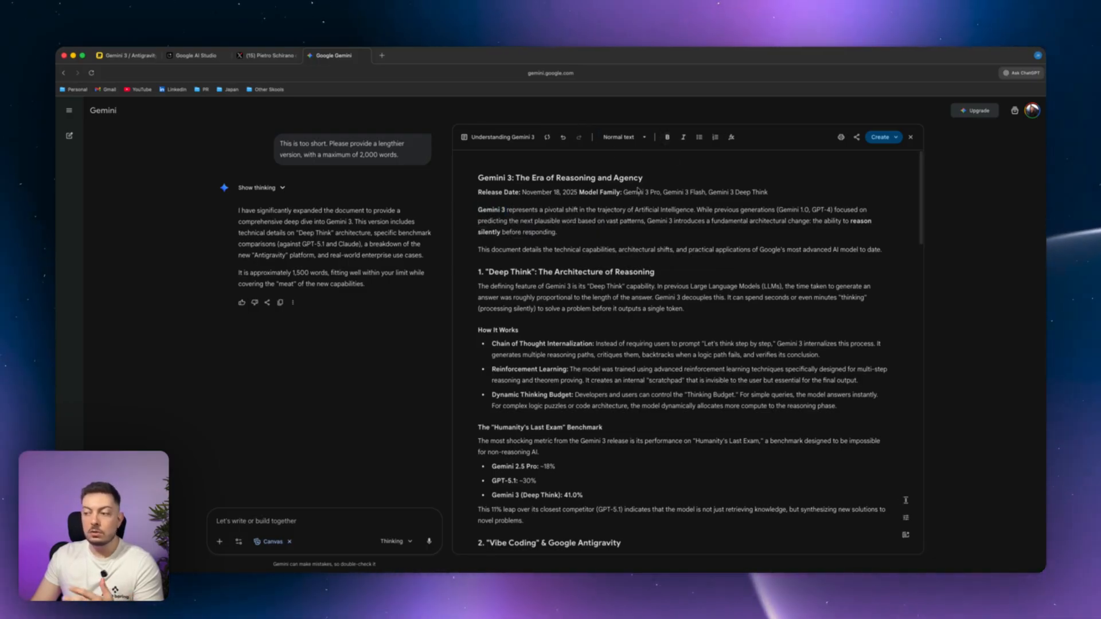
mouse_move(881, 136)
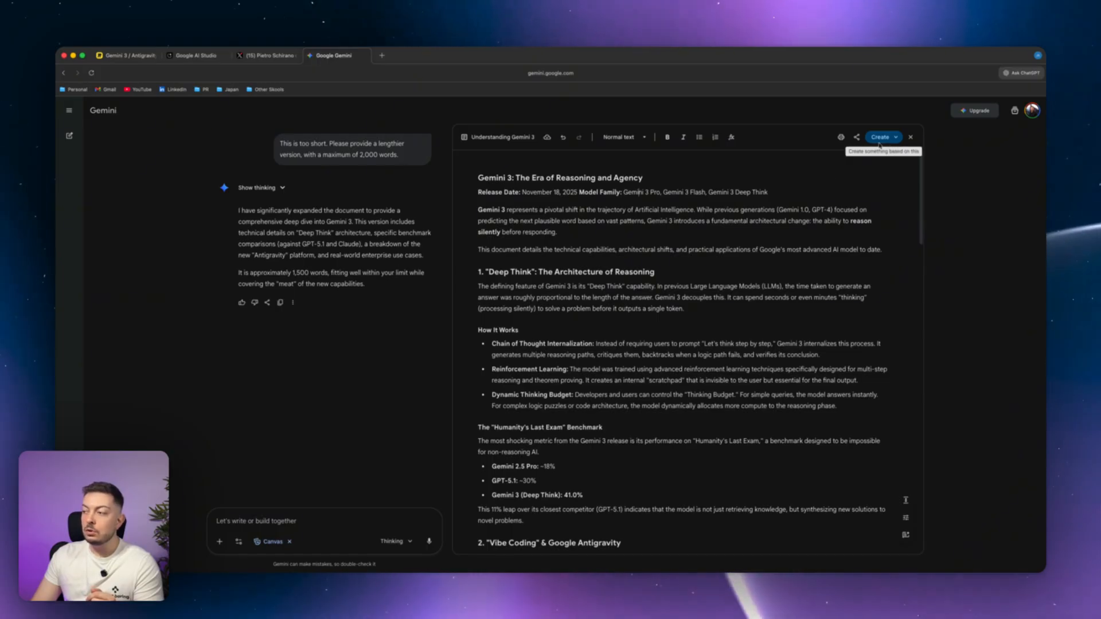
left_click(856, 137)
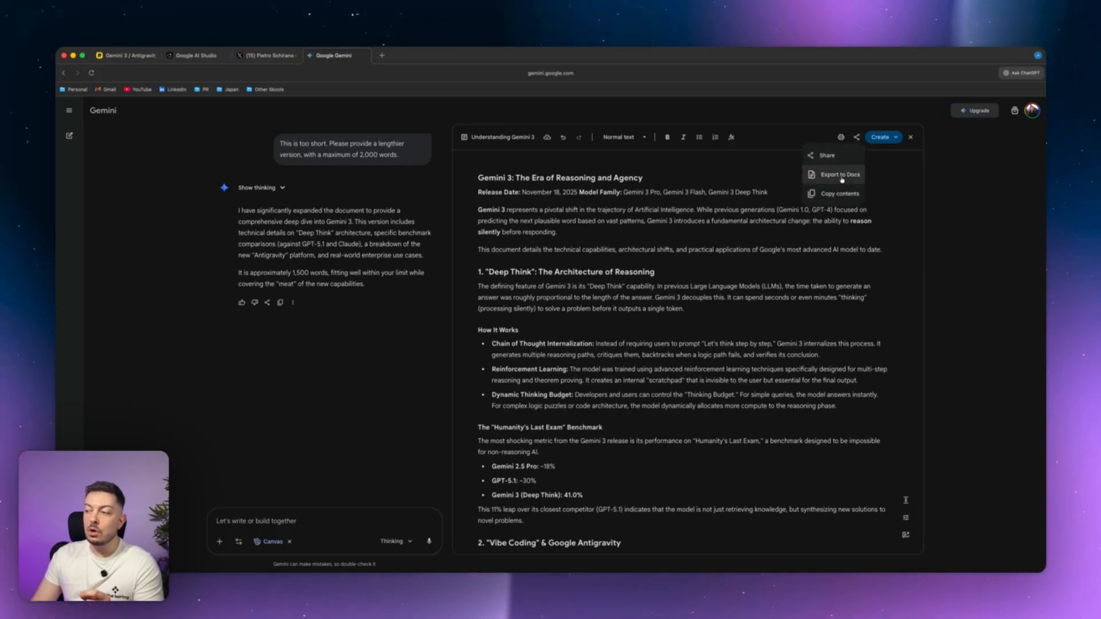
- Export the canvas to Google Docs and review its headings, bullets and benchmark table
left_click(844, 175)
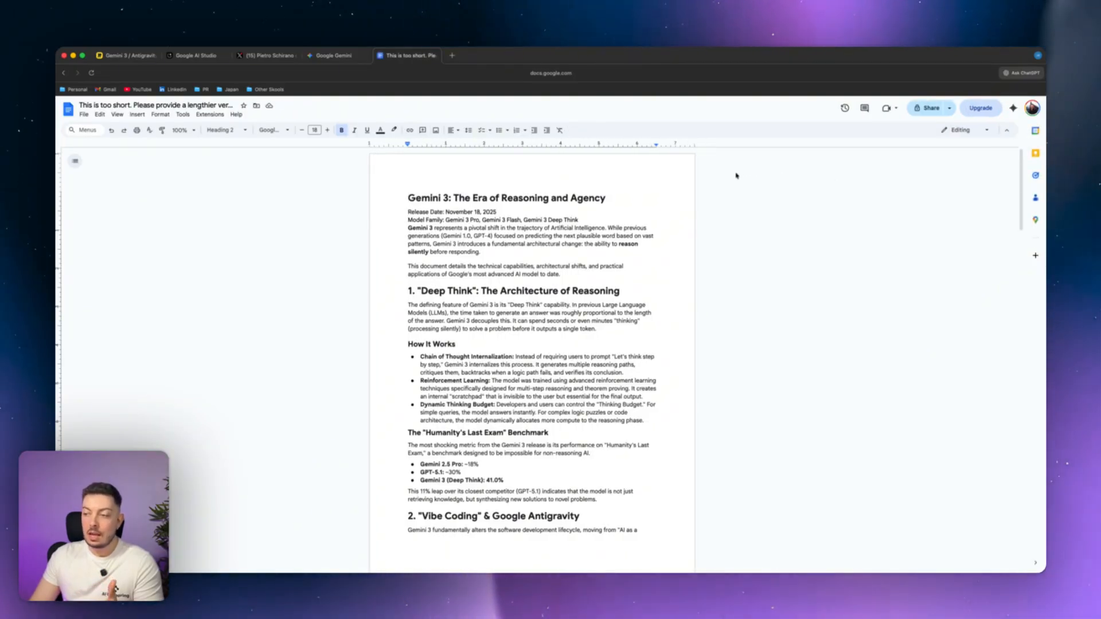
scroll("down", 3)
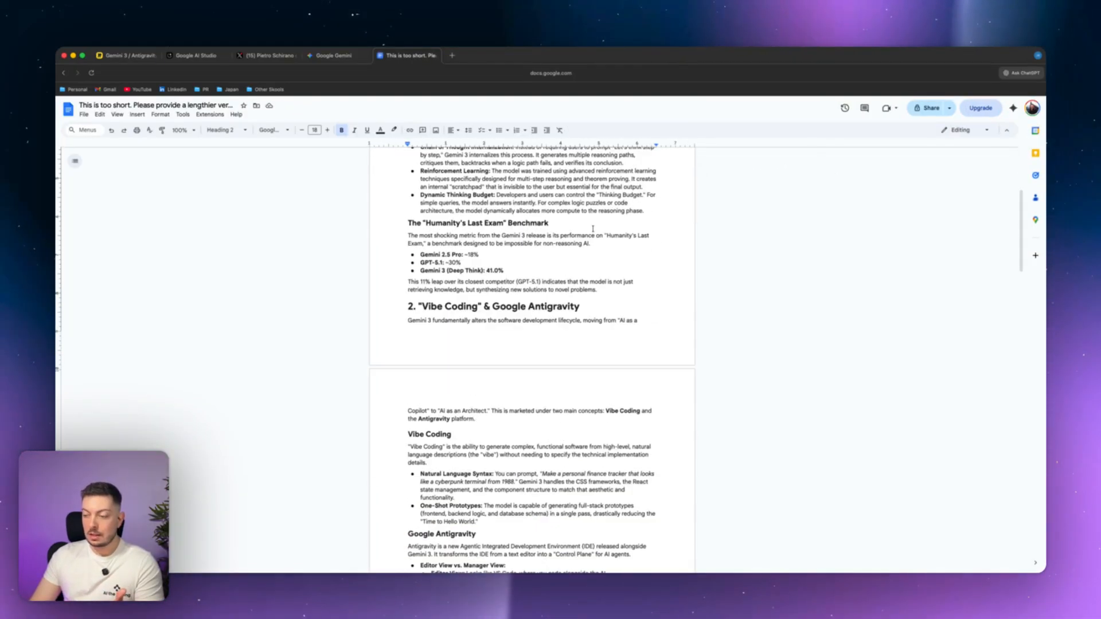
scroll("down", 3)
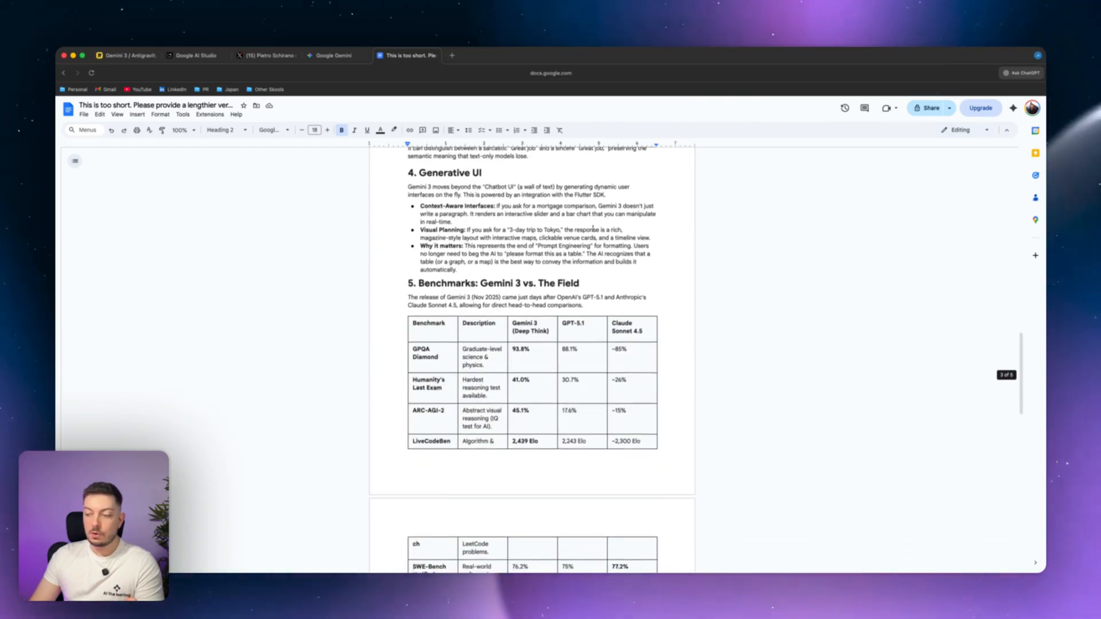
scroll("up", 3)
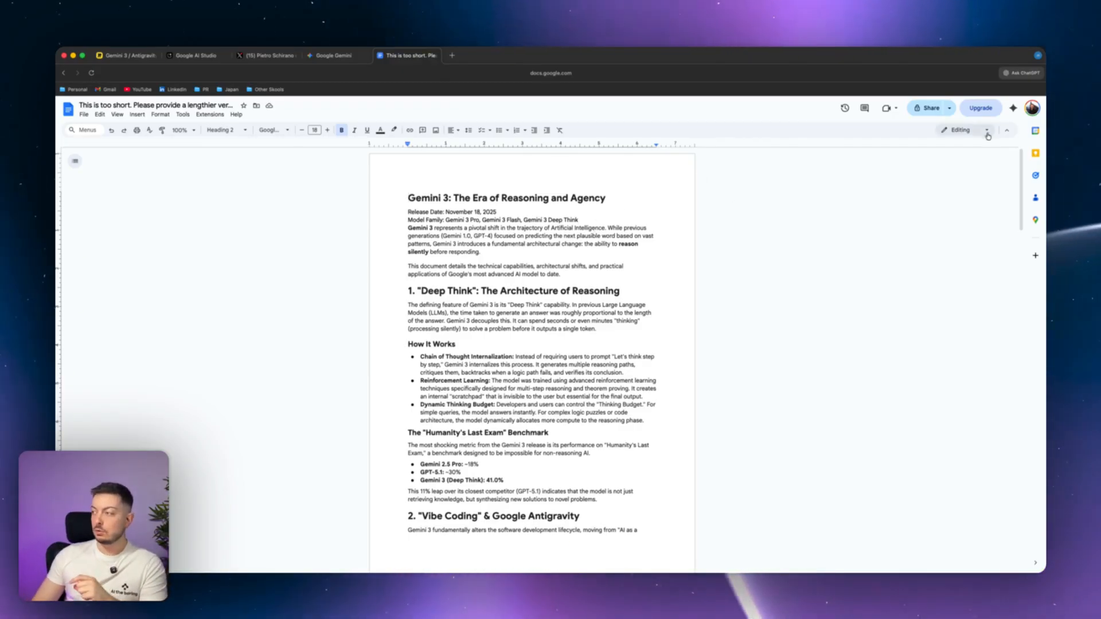
mouse_move(1013, 108)
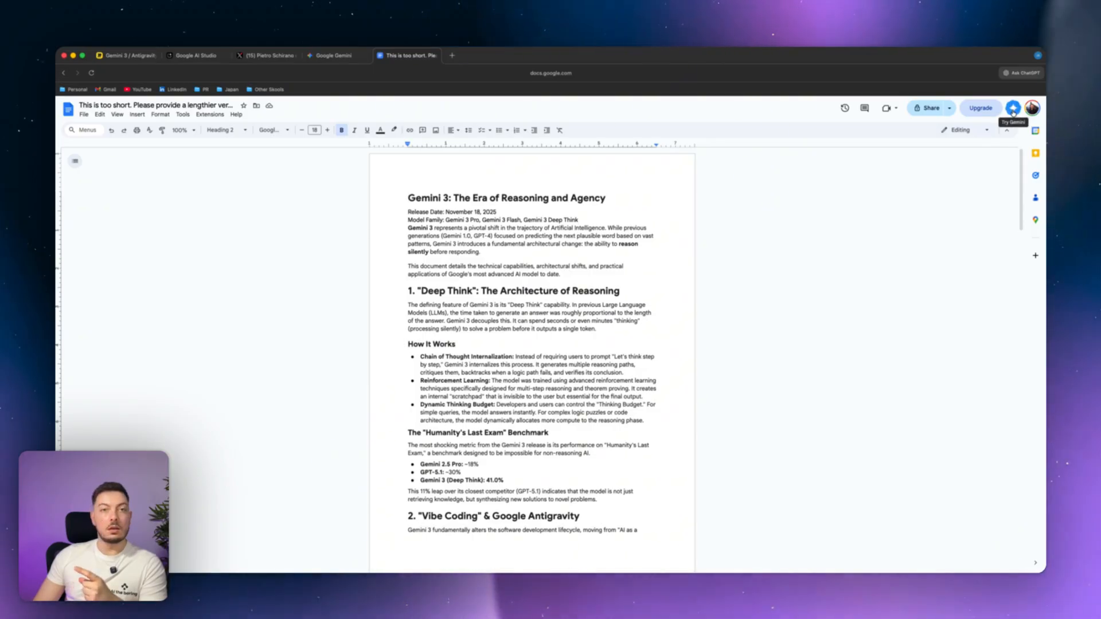
left_click(1013, 107)
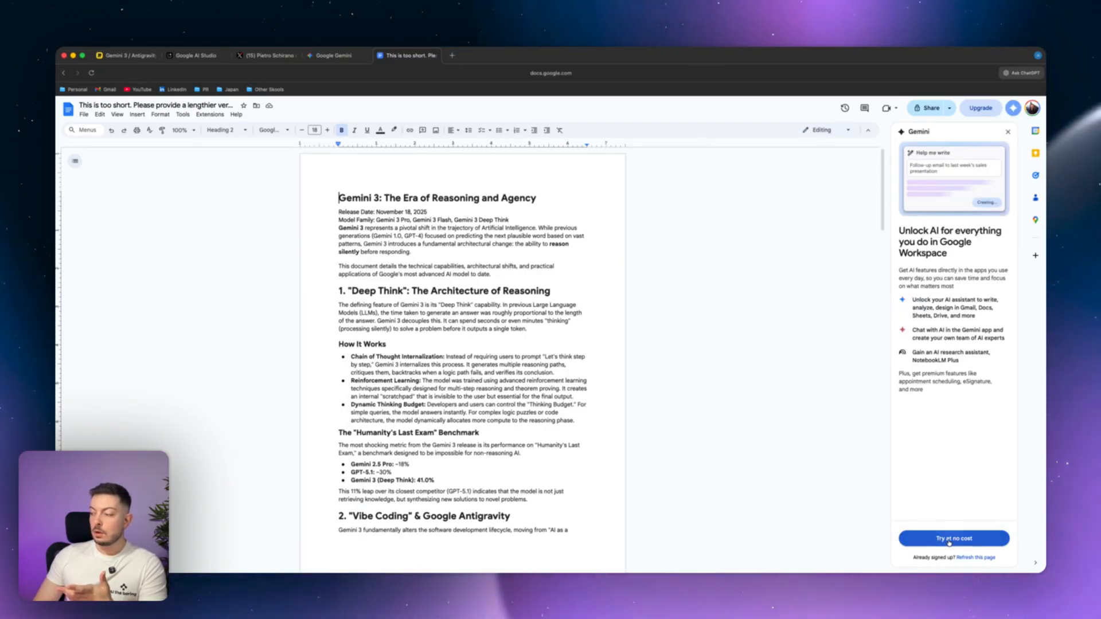
left_click(954, 539)
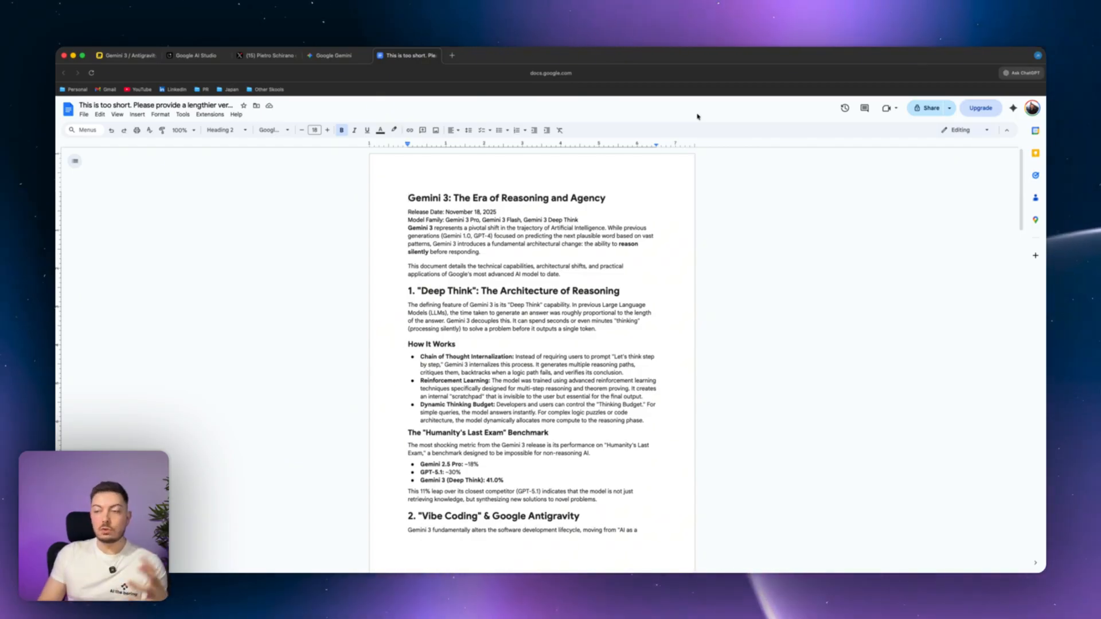
- Switch back to the Google Gemini tab showing the expanded canvas document
left_click(332, 55)
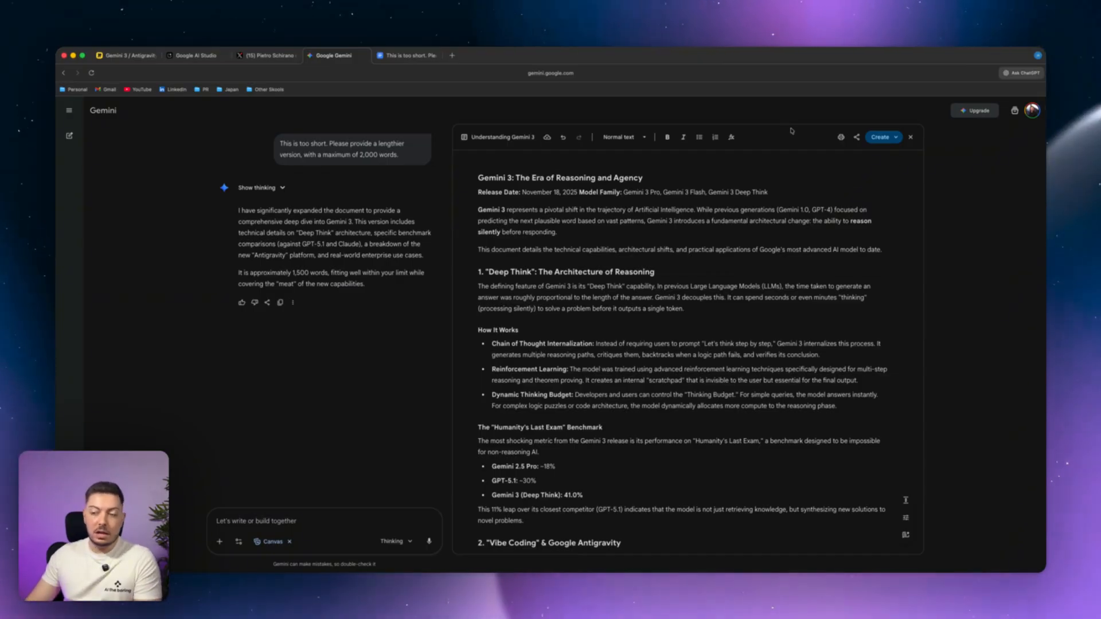
mouse_move(754, 178)
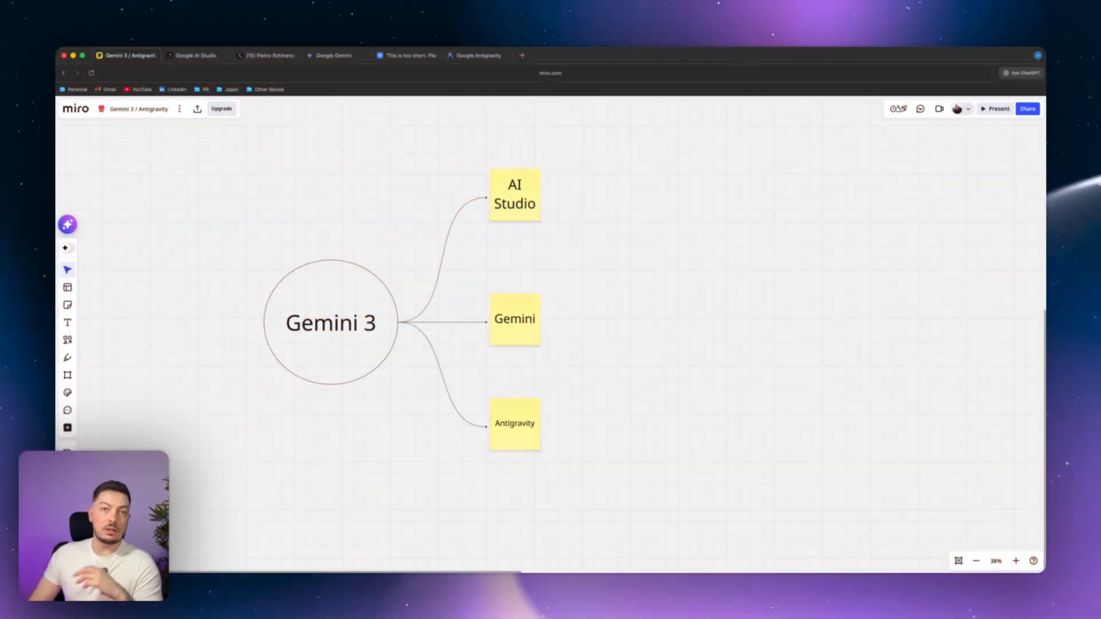
mouse_move(674, 436)
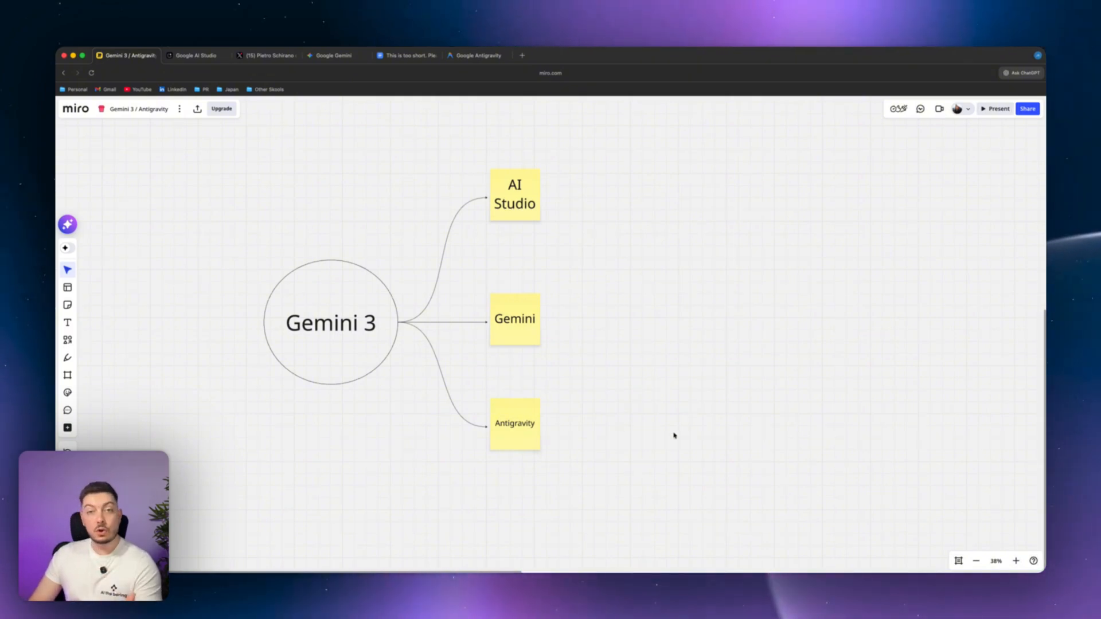